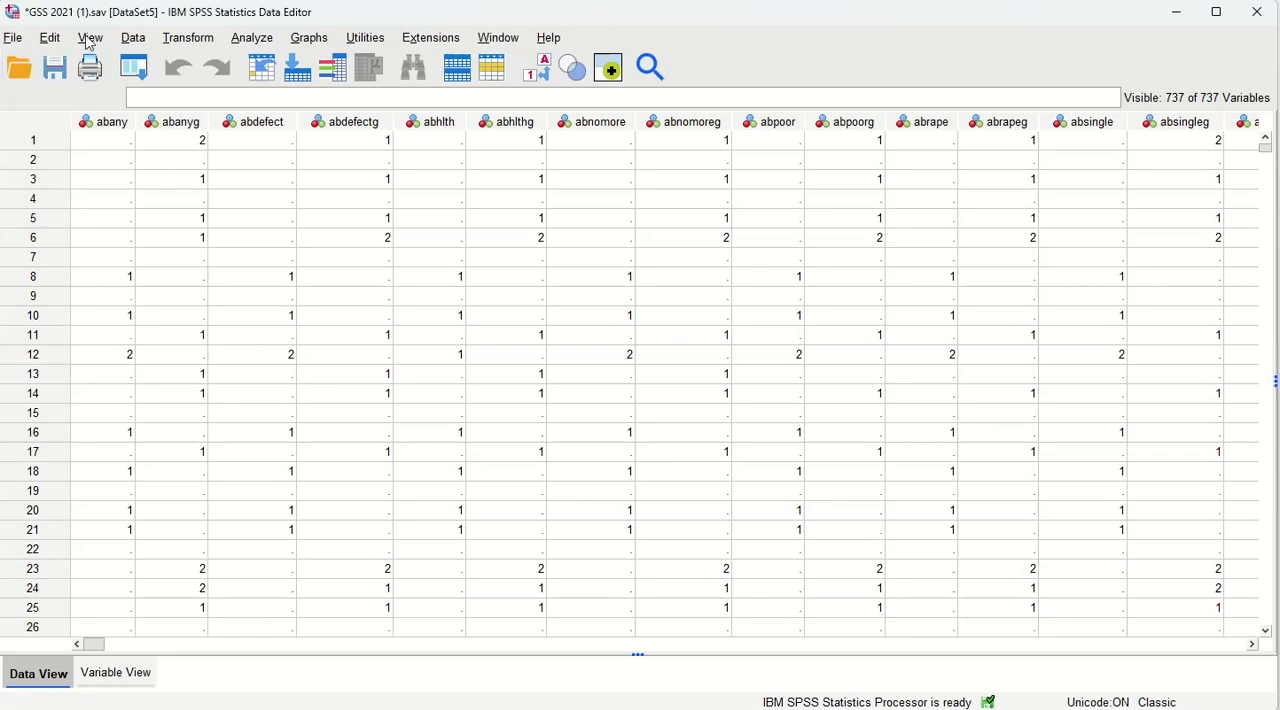
pyautogui.moveTo(252, 44)
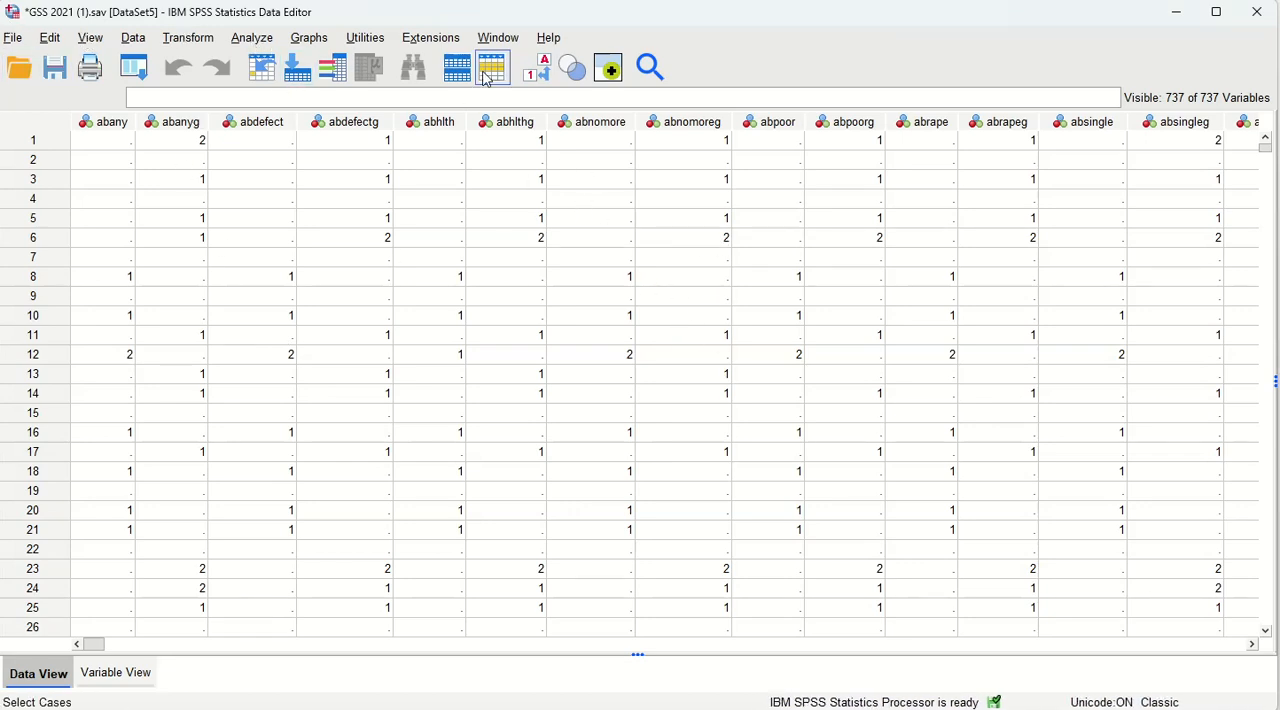
pyautogui.moveTo(480, 238)
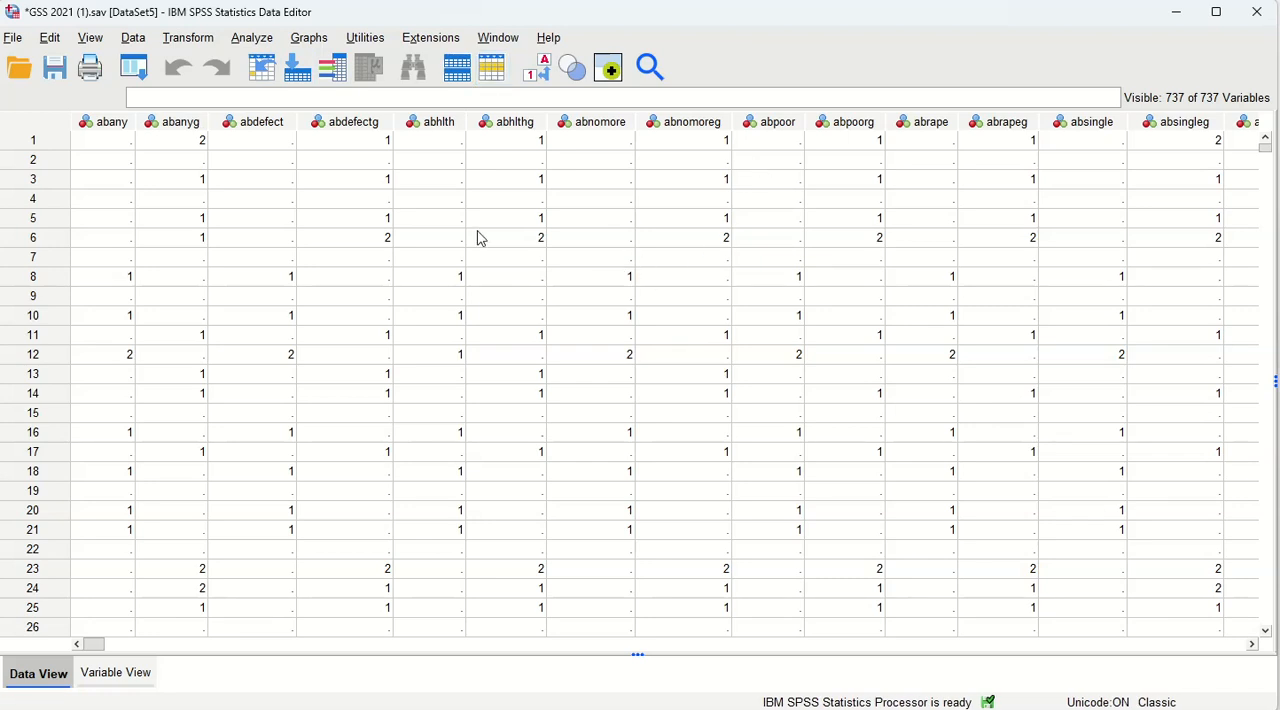
pyautogui.moveTo(608, 386)
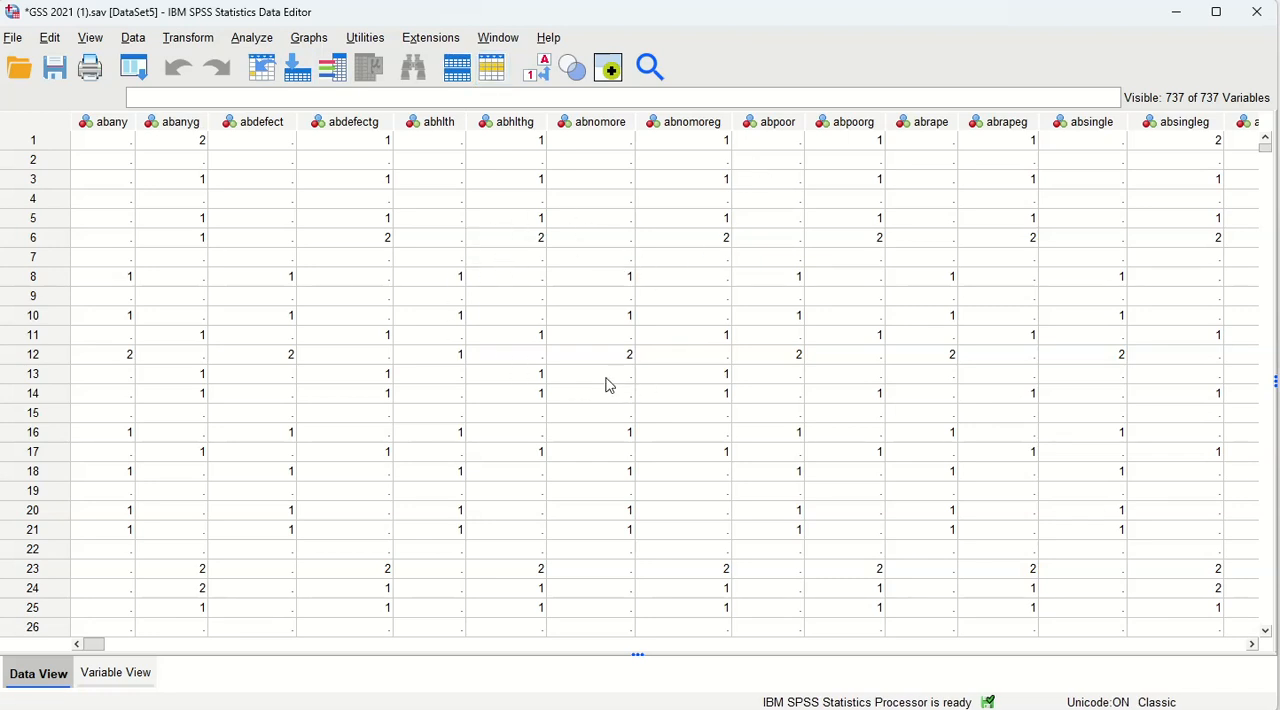
pyautogui.moveTo(504, 372)
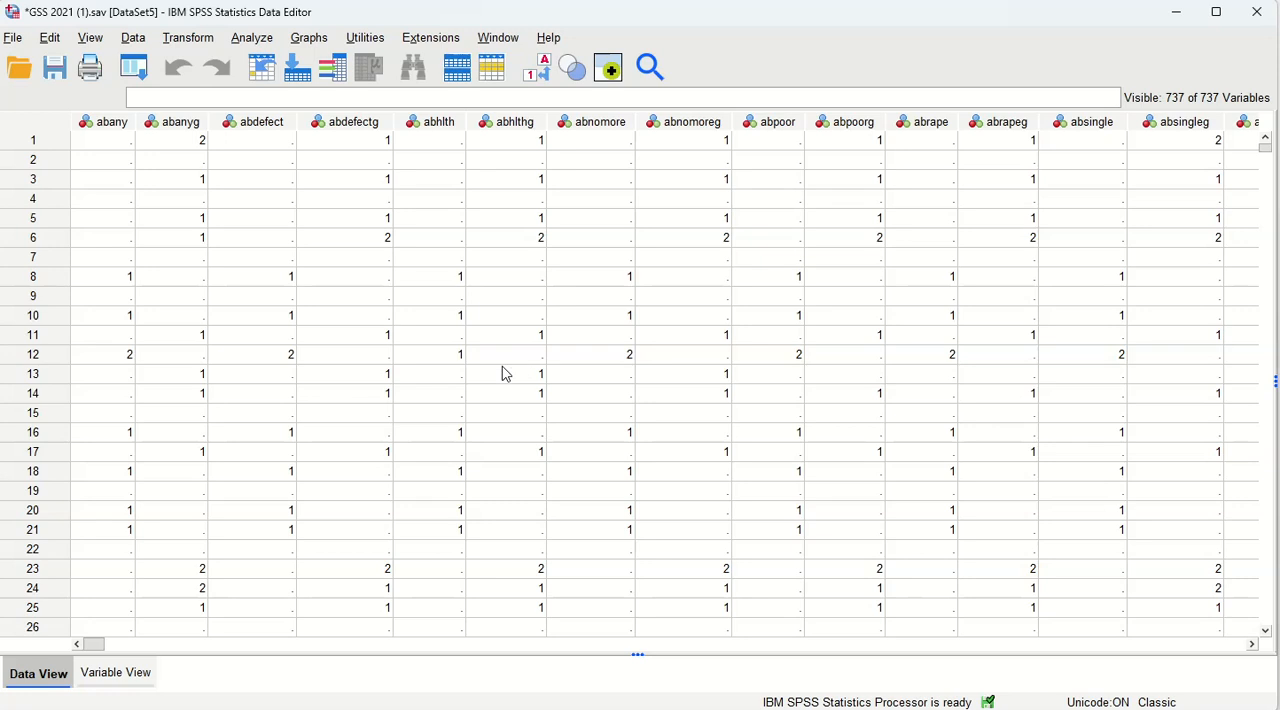
pyautogui.moveTo(252, 30)
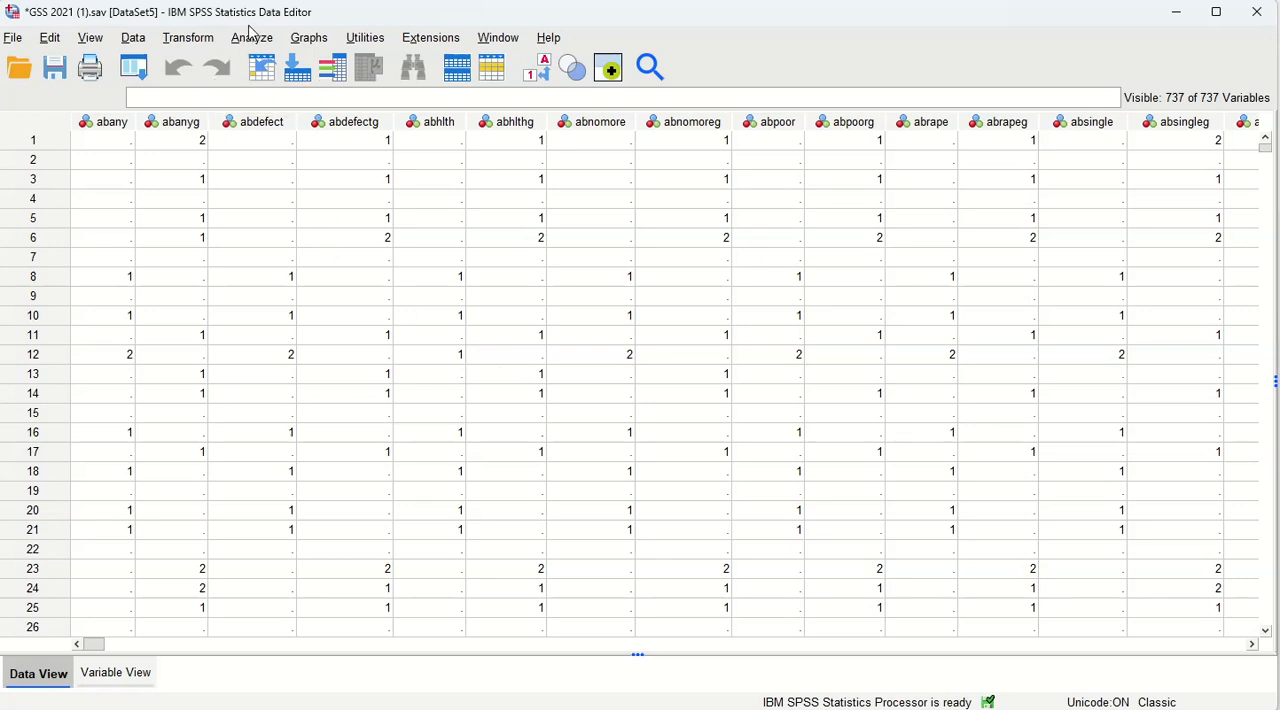
# Start a One-Way ANOVA, list variables by name and set age as the dependent variable.
pyautogui.click(252, 36)
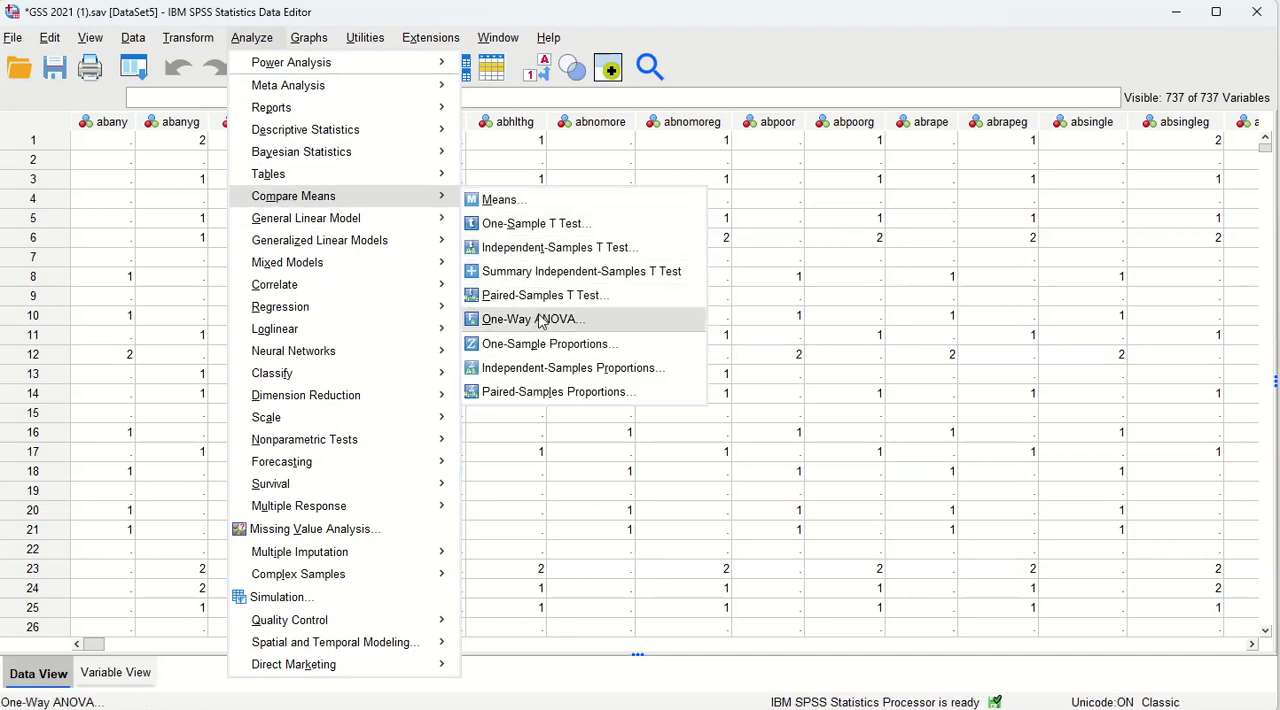
pyautogui.click(532, 318)
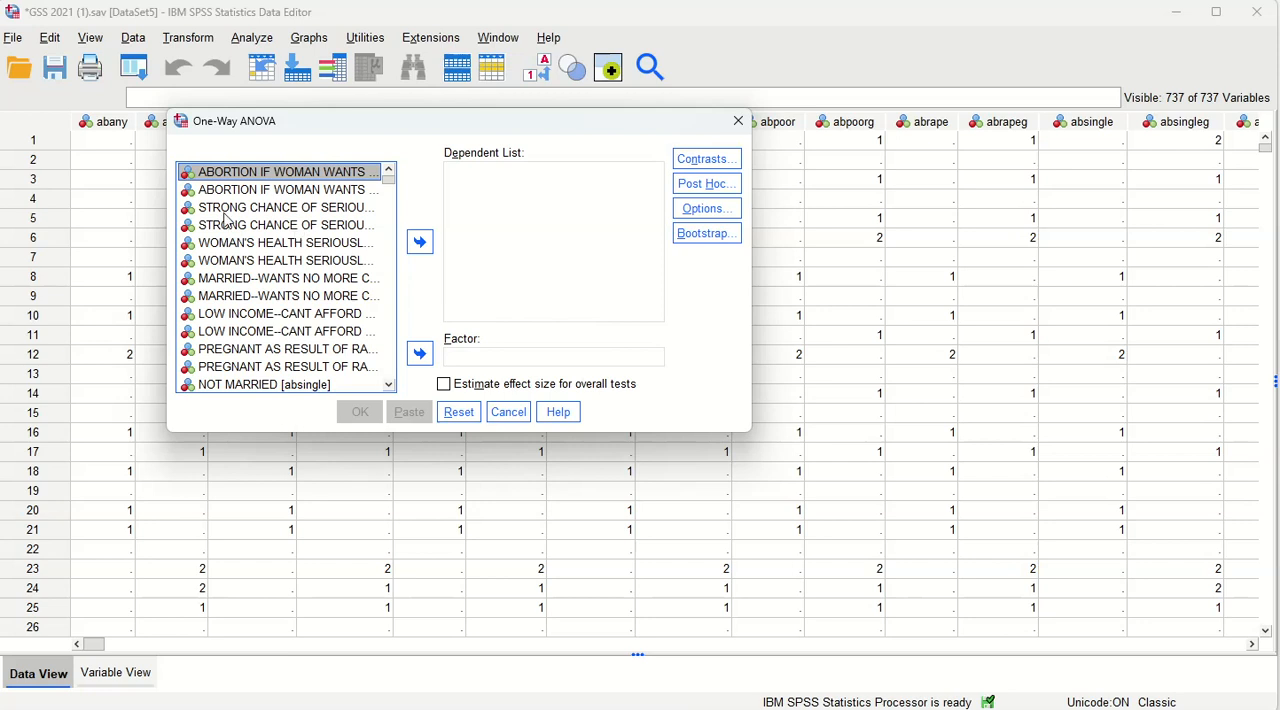
pyautogui.click(284, 224)
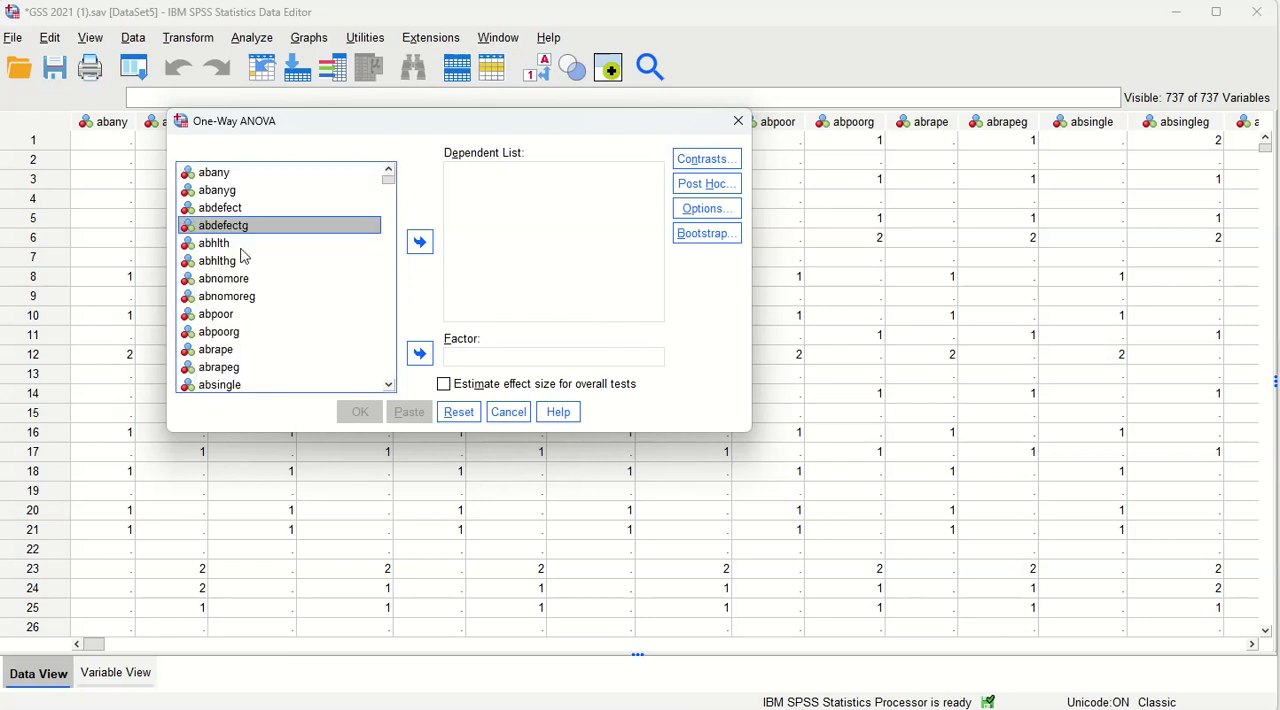
pyautogui.click(214, 244)
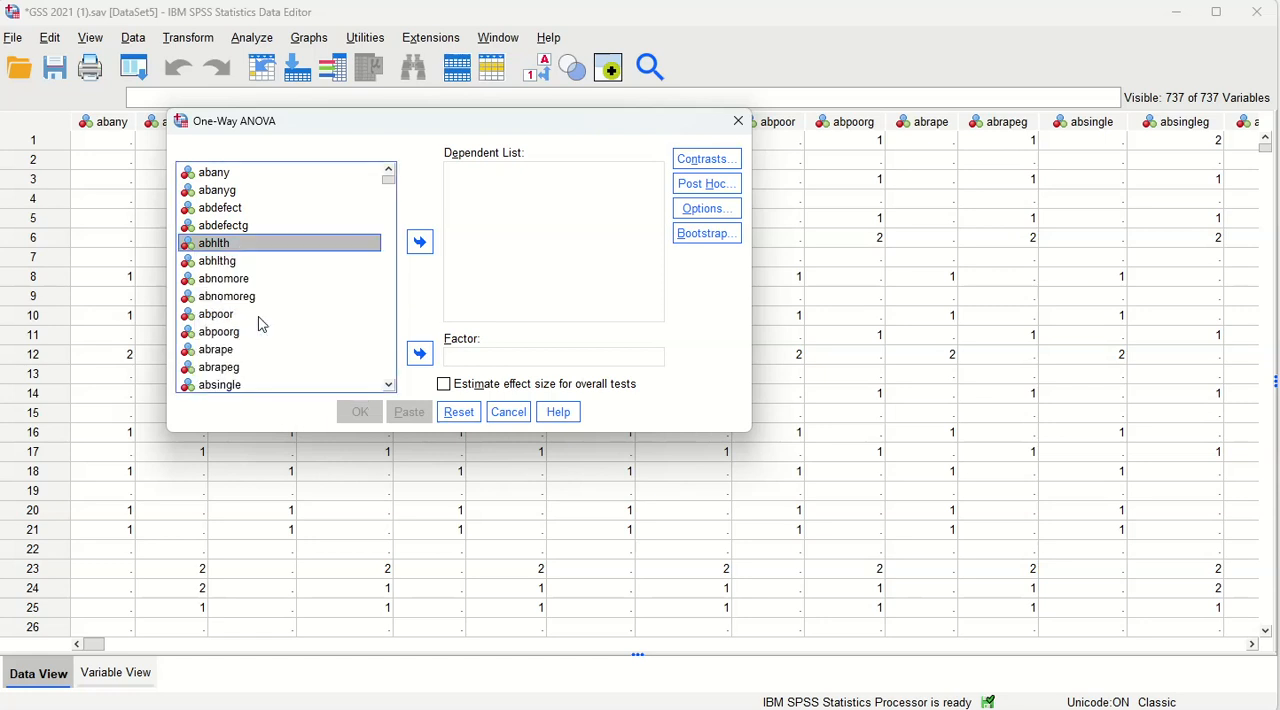
pyautogui.moveTo(374, 234)
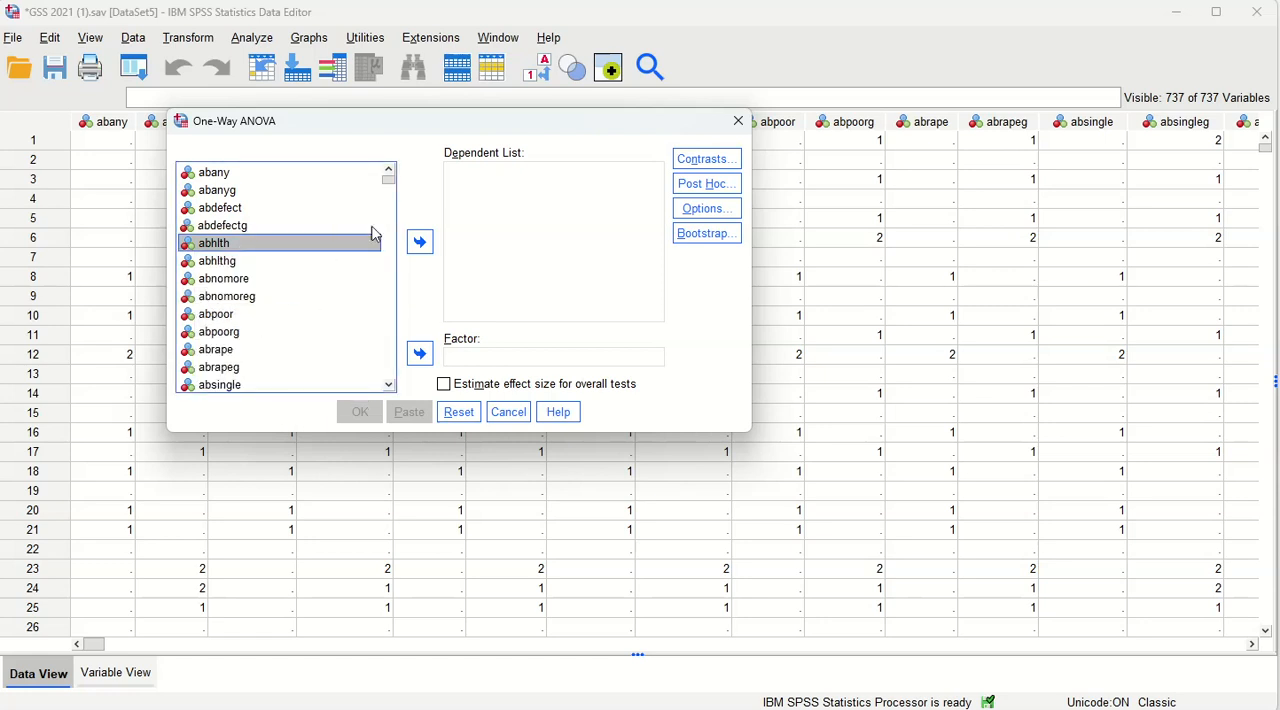
pyautogui.moveTo(284, 332)
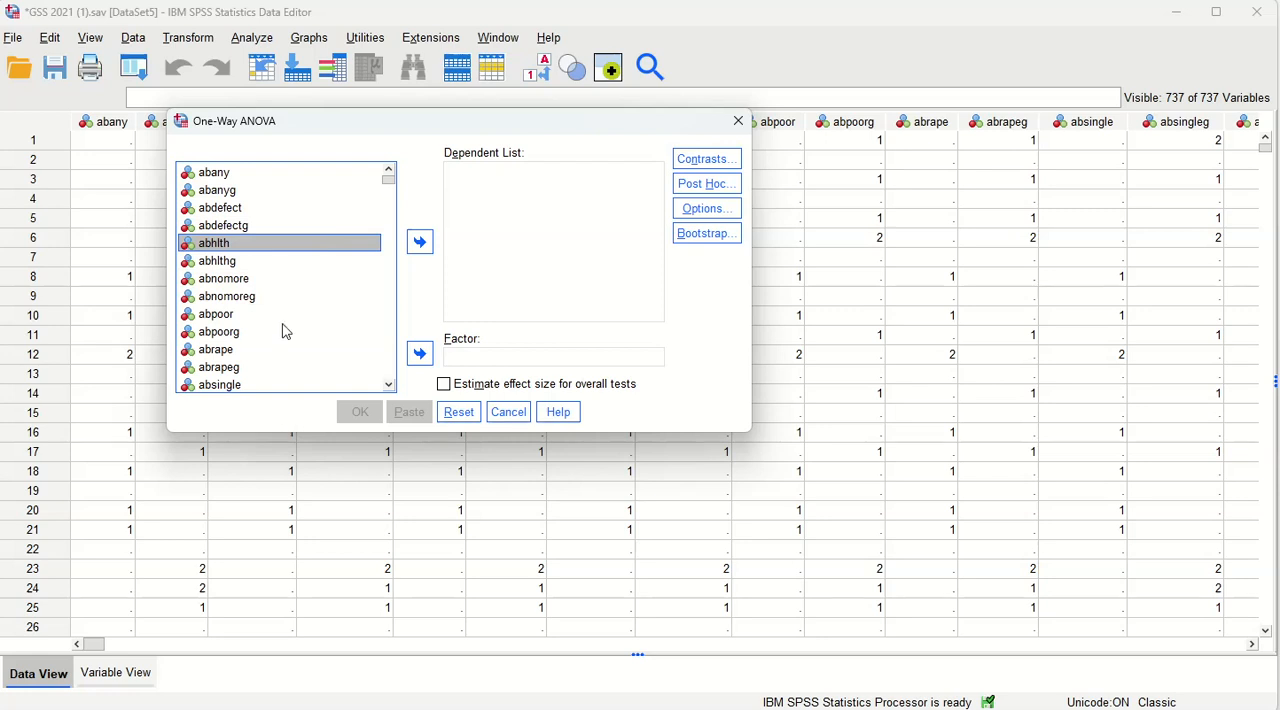
pyautogui.scroll(-3)
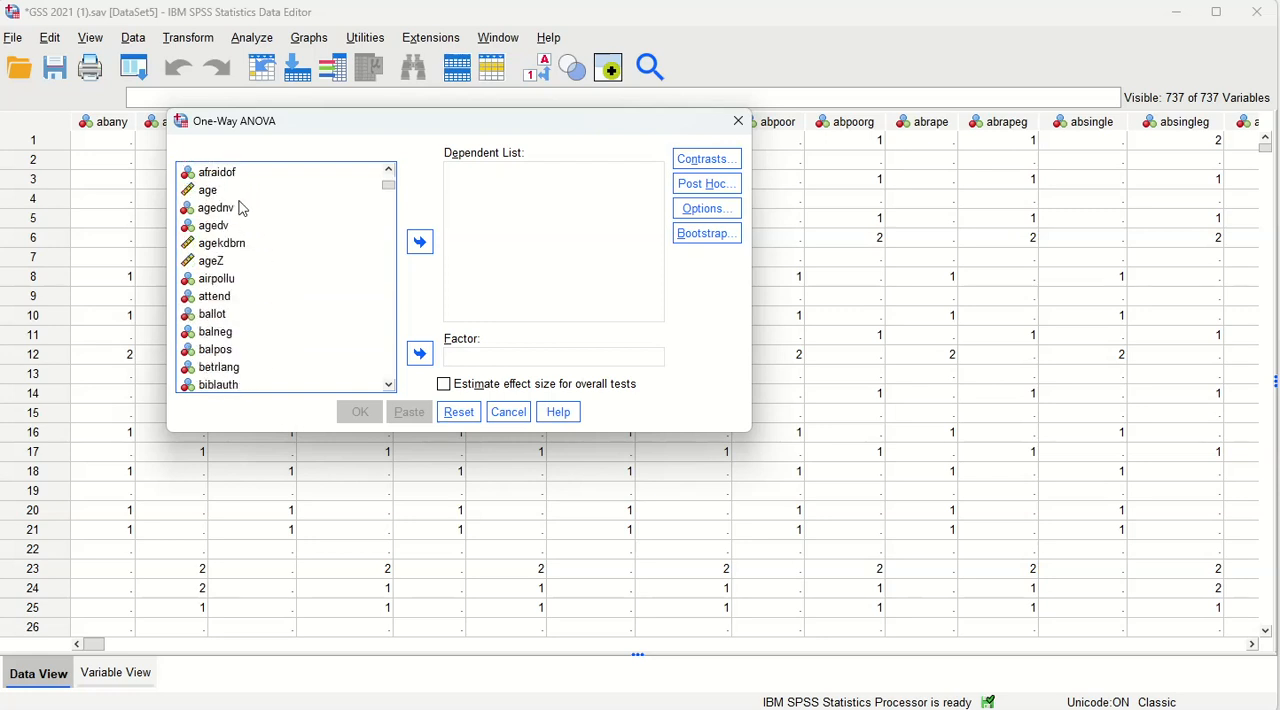
pyautogui.click(420, 242)
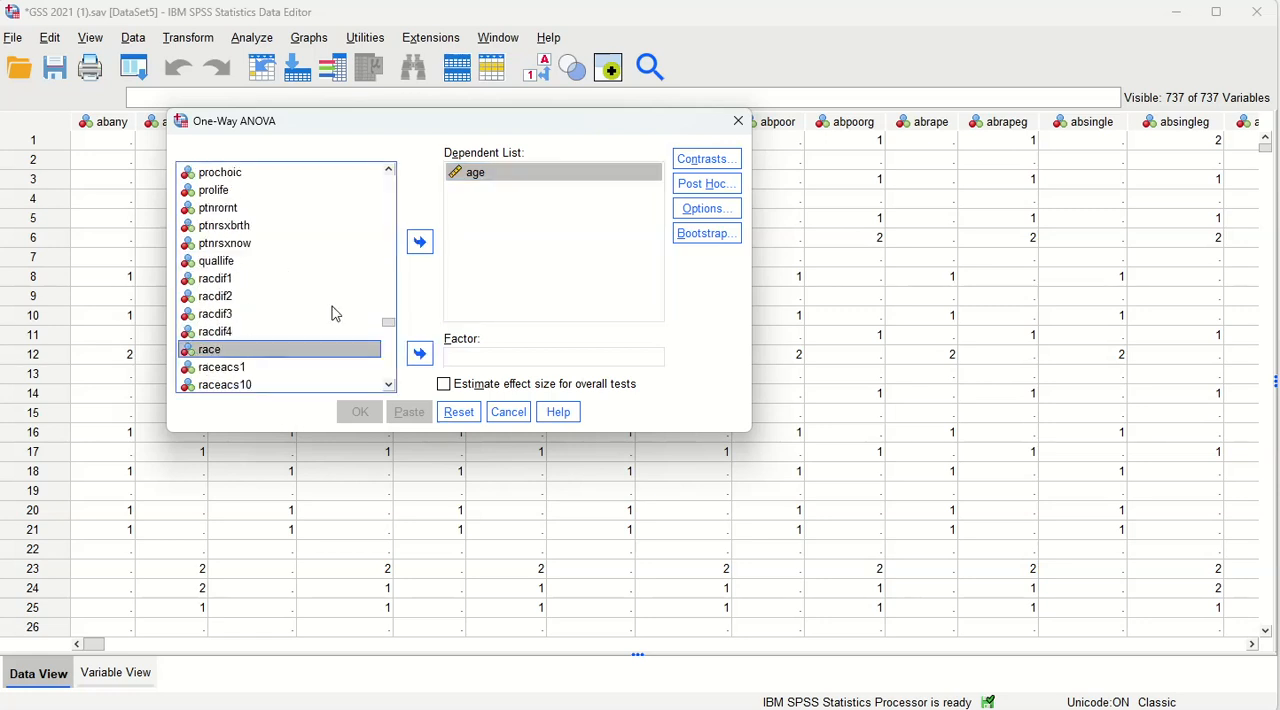
# Move race into the Factor box as the grouping variable.
pyautogui.click(420, 352)
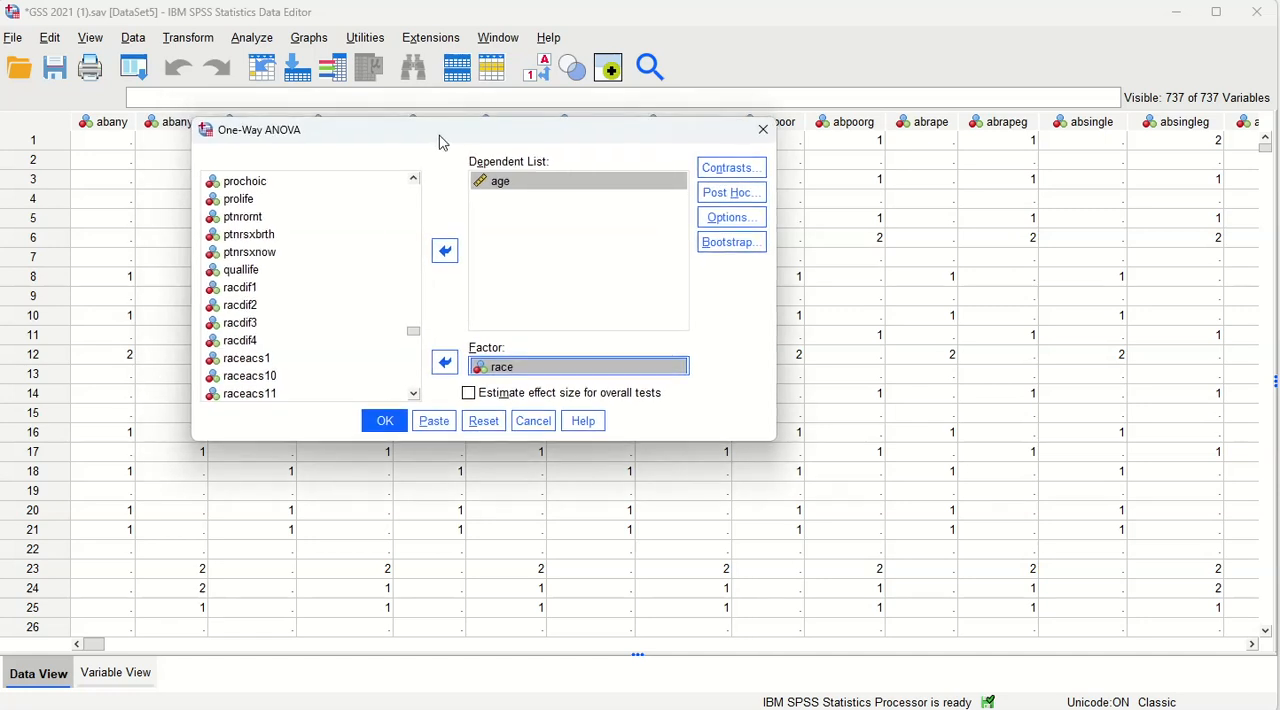
pyautogui.moveTo(504, 316)
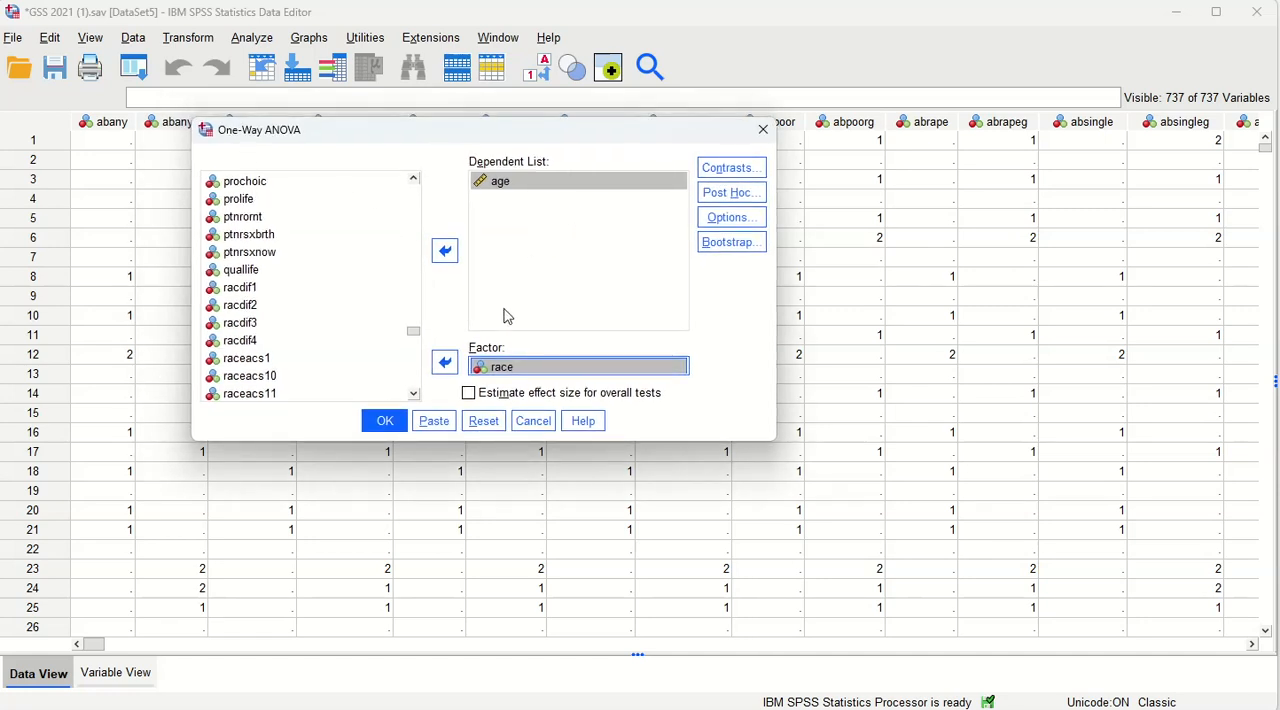
pyautogui.moveTo(562, 220)
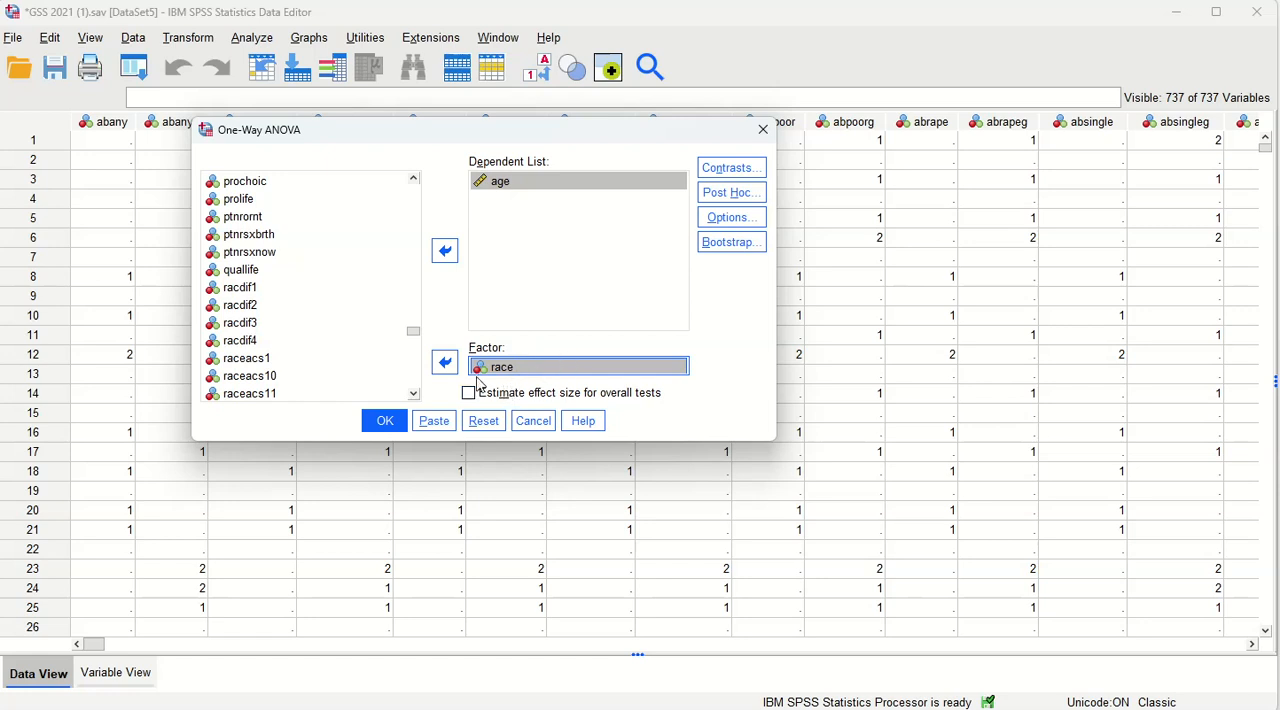
pyautogui.moveTo(572, 276)
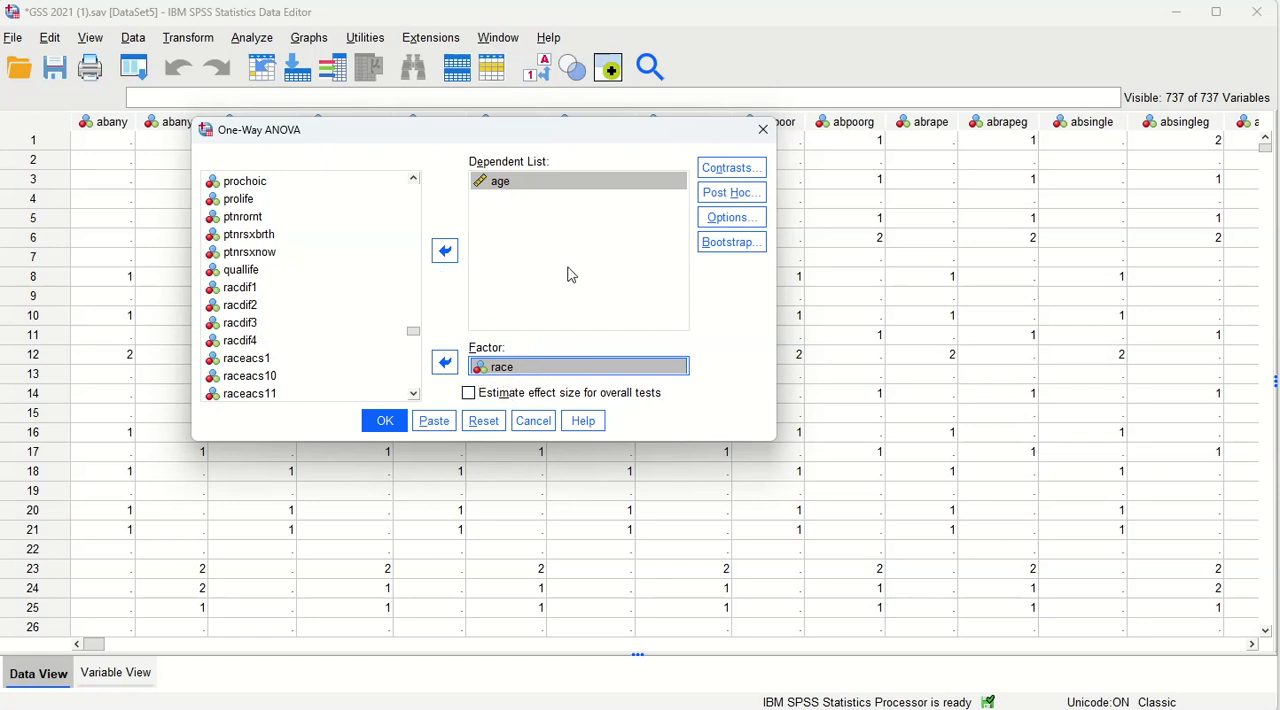
pyautogui.moveTo(508, 290)
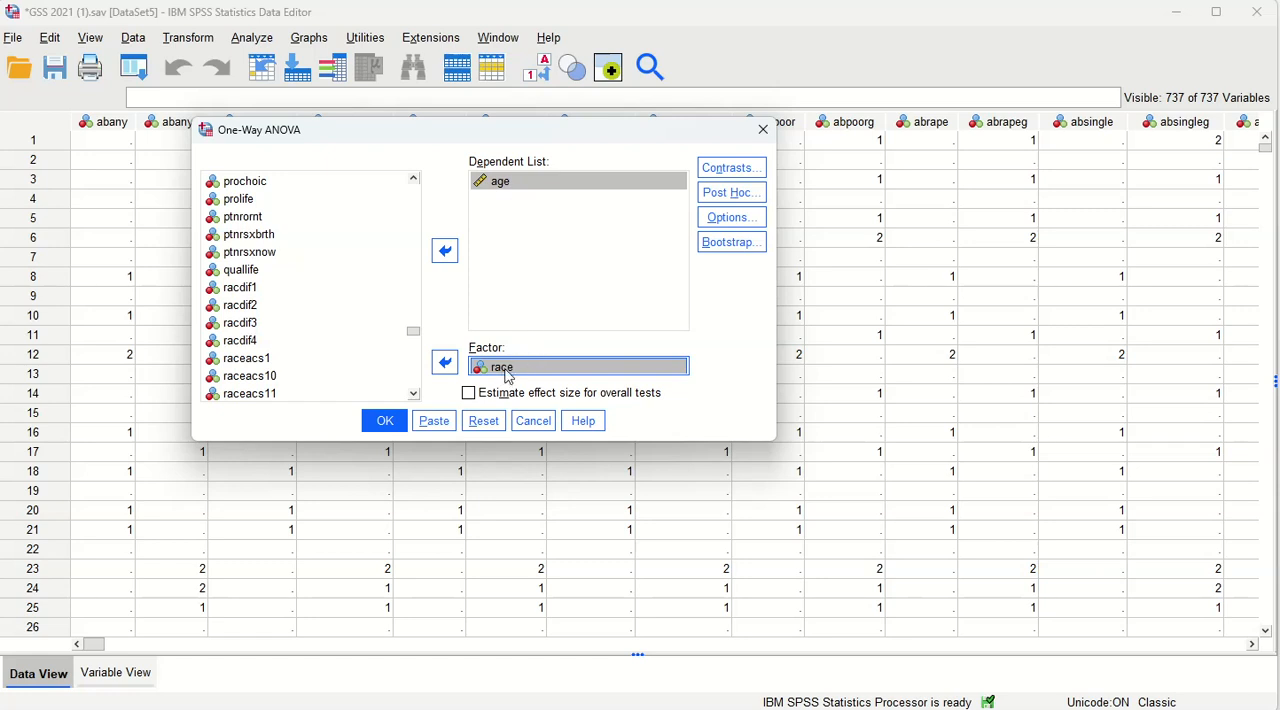
pyautogui.moveTo(624, 336)
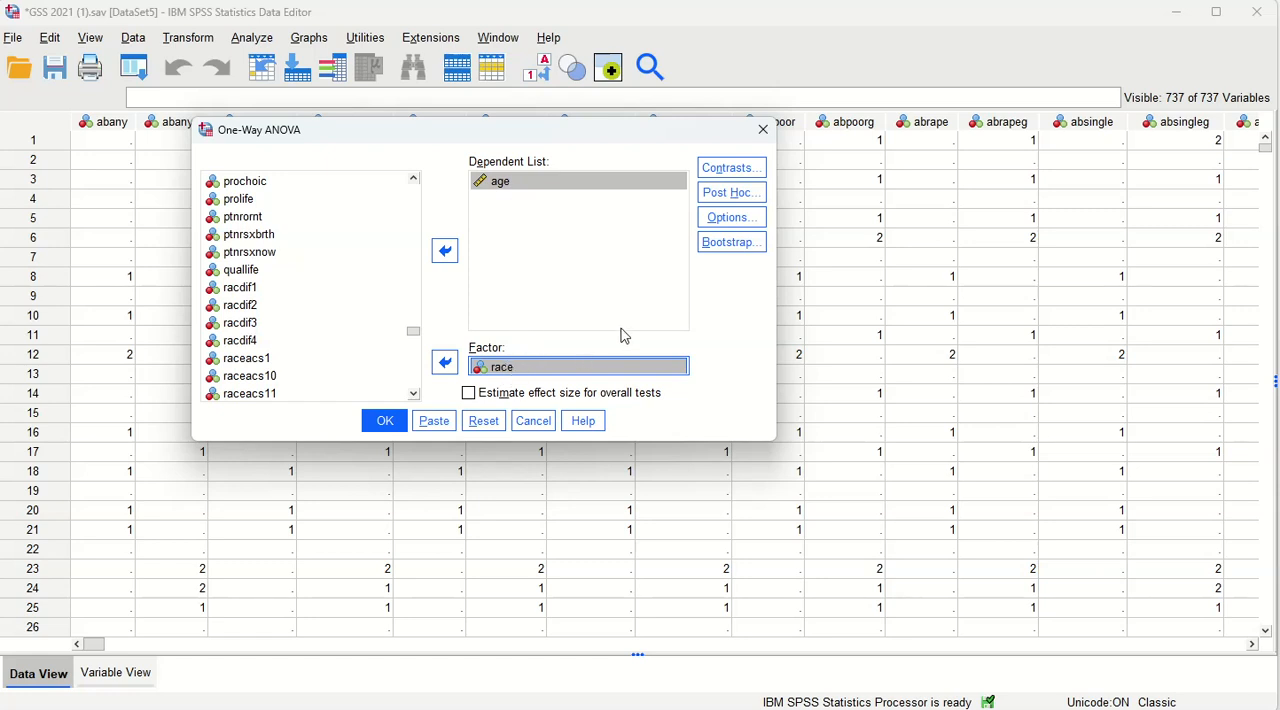
pyautogui.moveTo(696, 330)
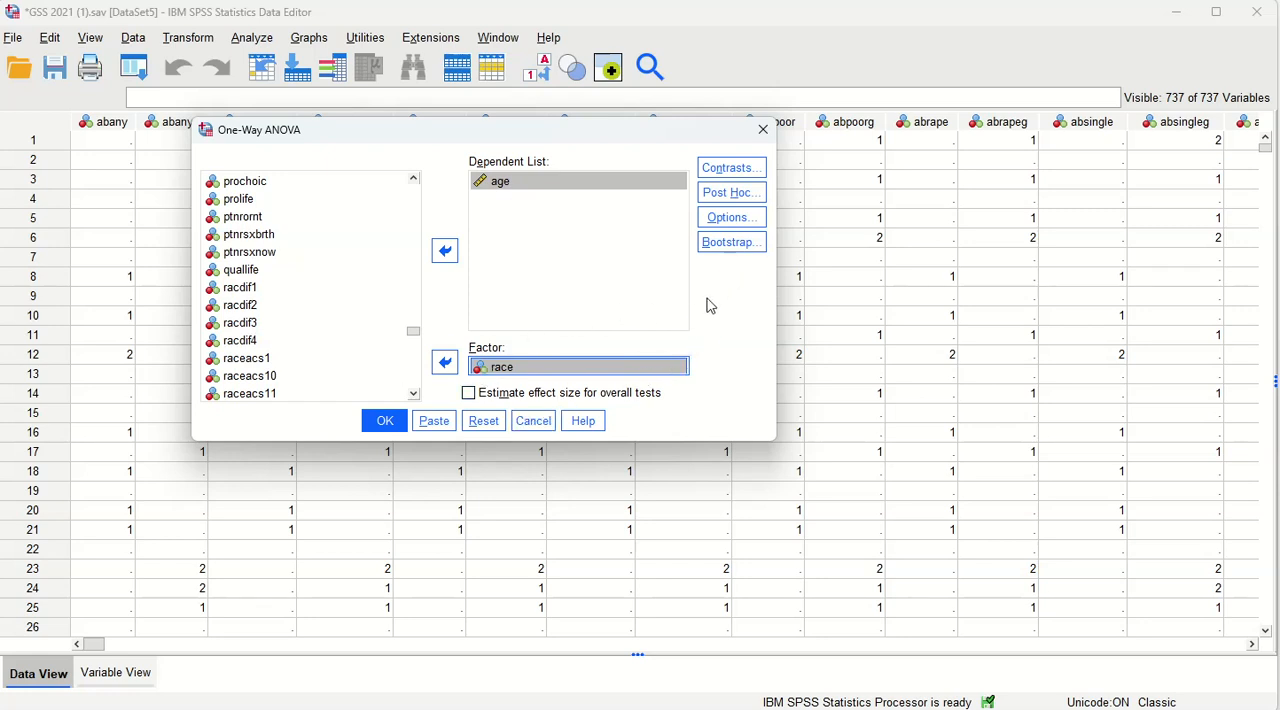
# Request Bonferroni post hoc comparisons under Equal Variances Assumed and confirm.
pyautogui.click(730, 192)
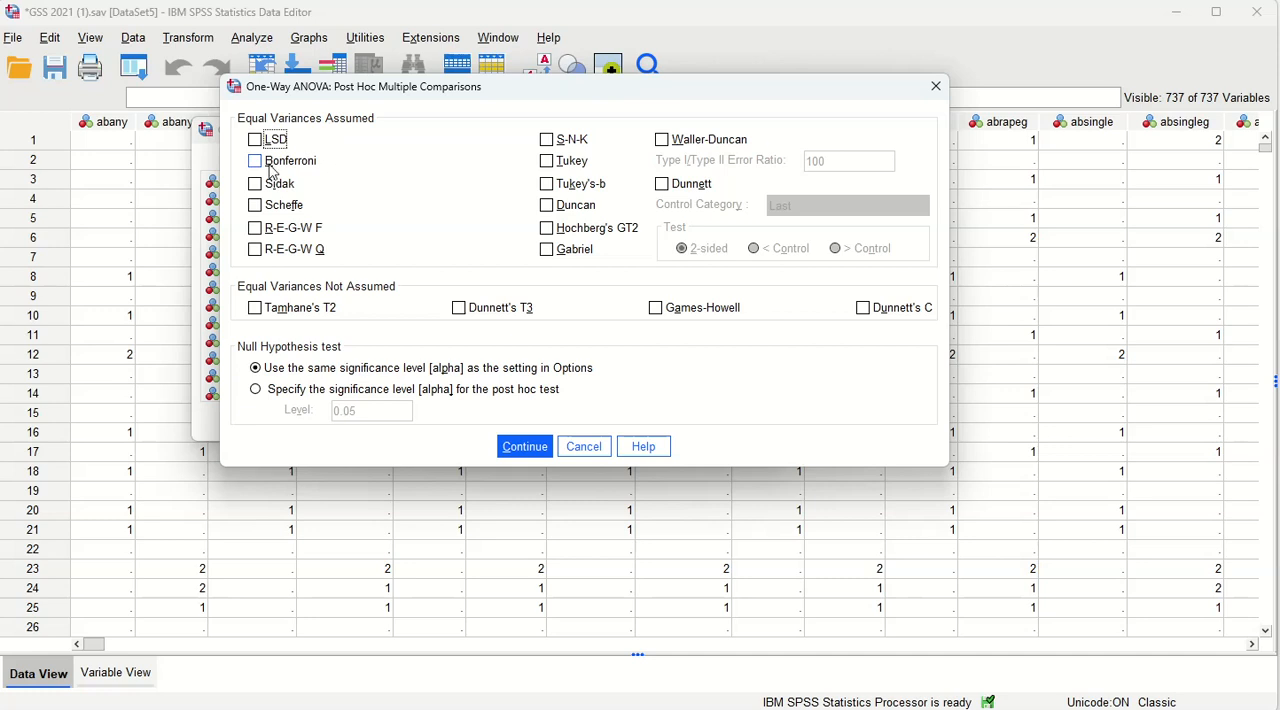
pyautogui.click(256, 160)
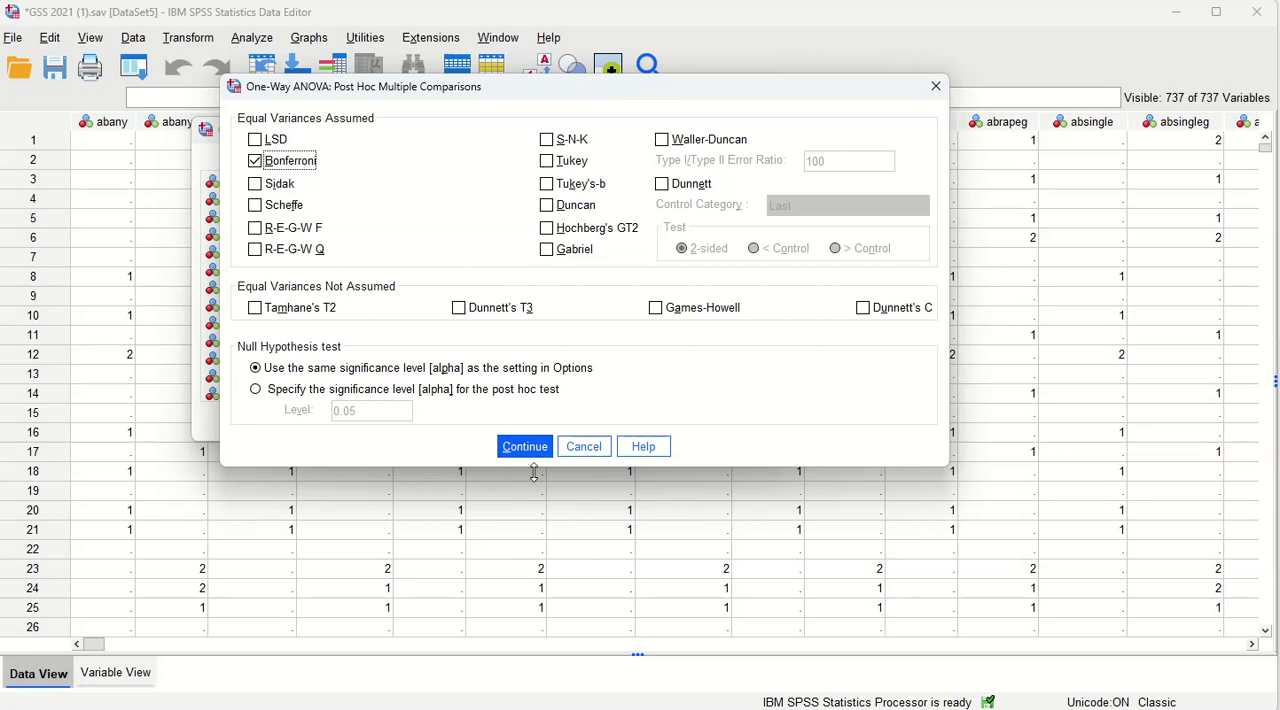
pyautogui.click(524, 446)
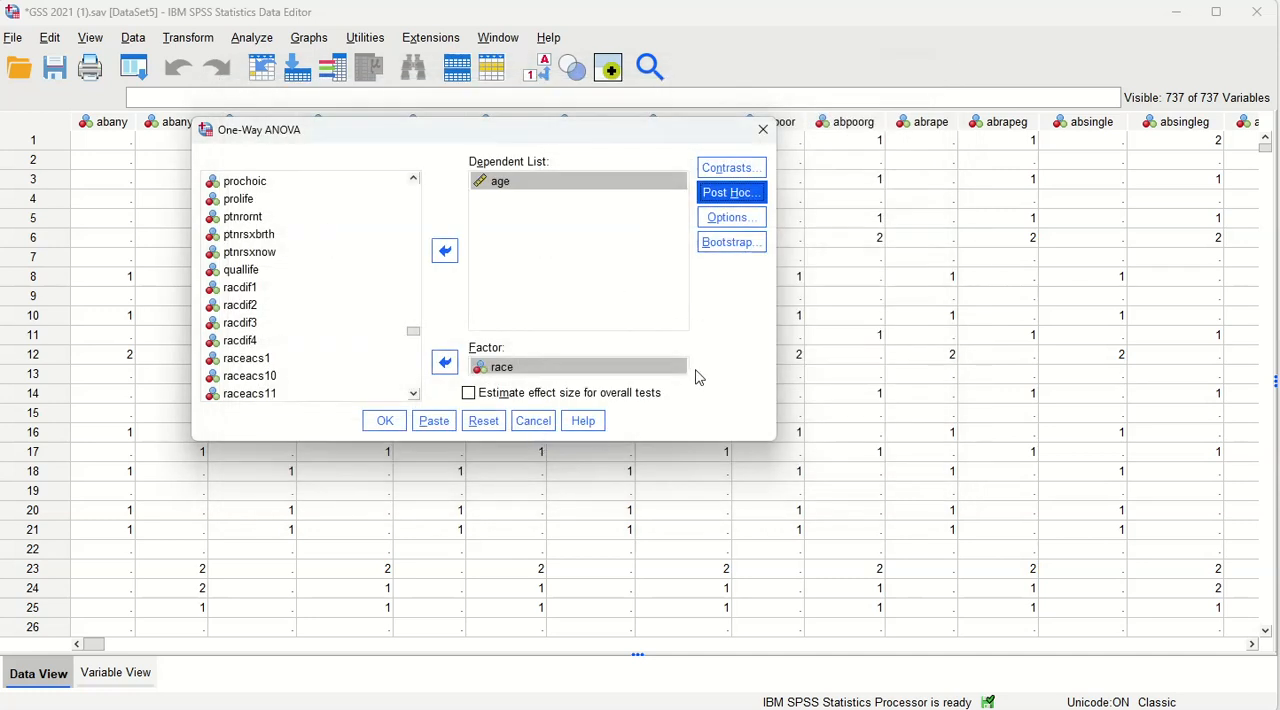
pyautogui.moveTo(372, 392)
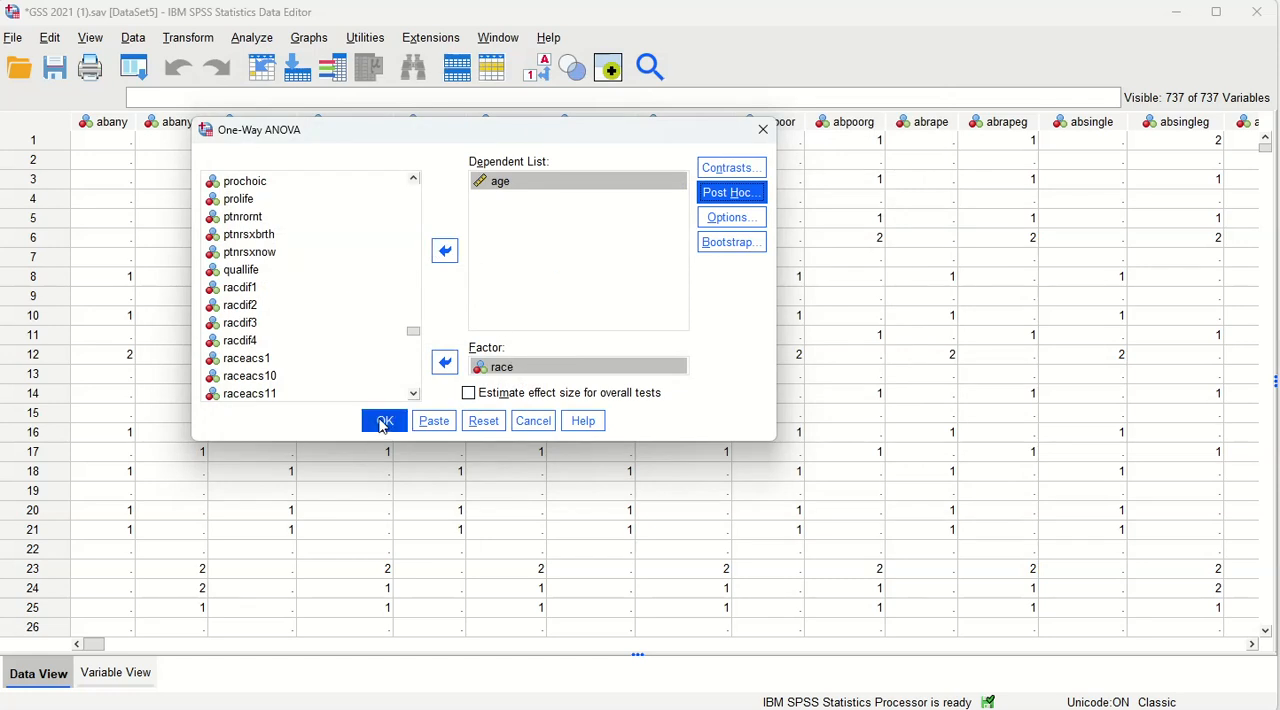
pyautogui.moveTo(752, 476)
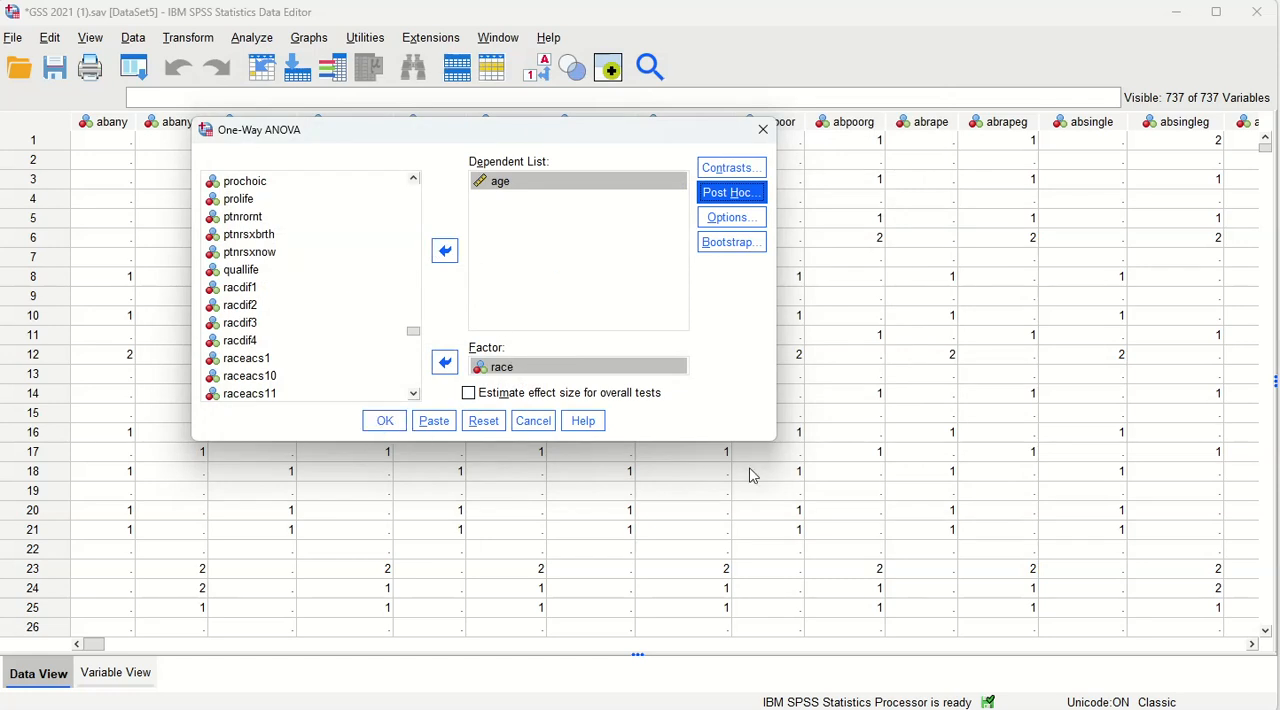
pyautogui.moveTo(400, 428)
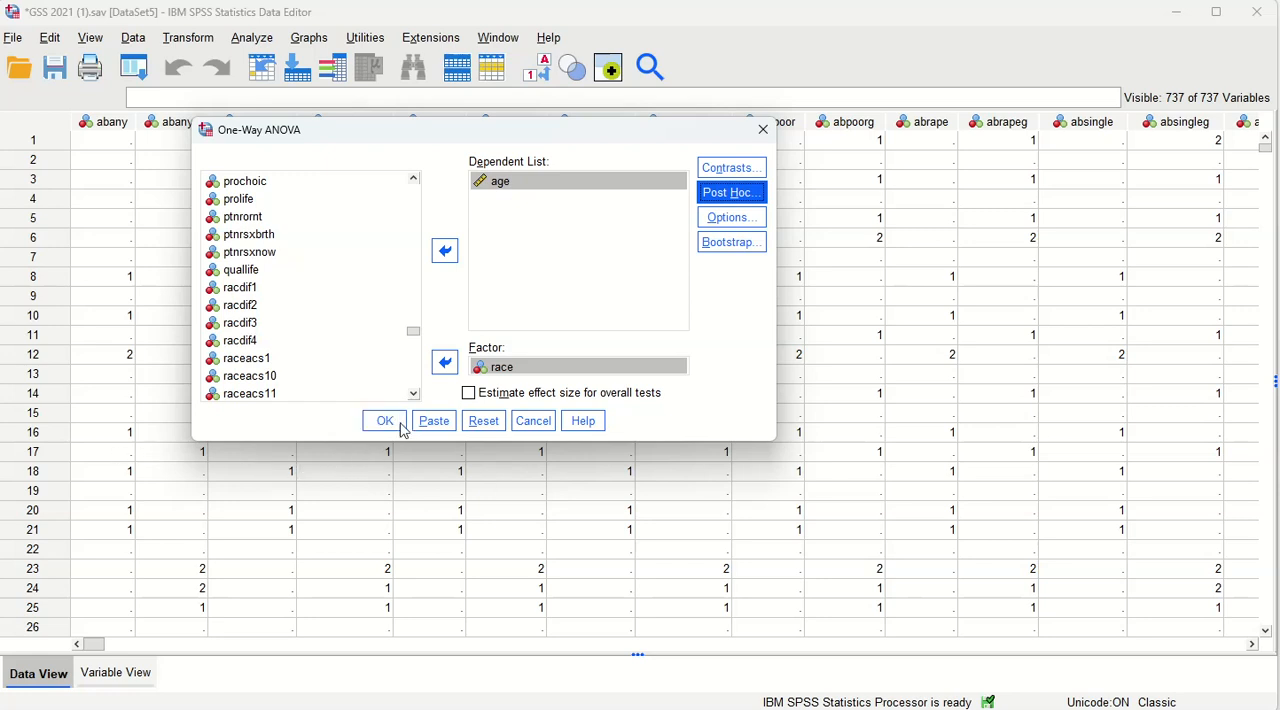
# Run the one-way ANOVA of age by race to produce the output tables.
pyautogui.click(384, 420)
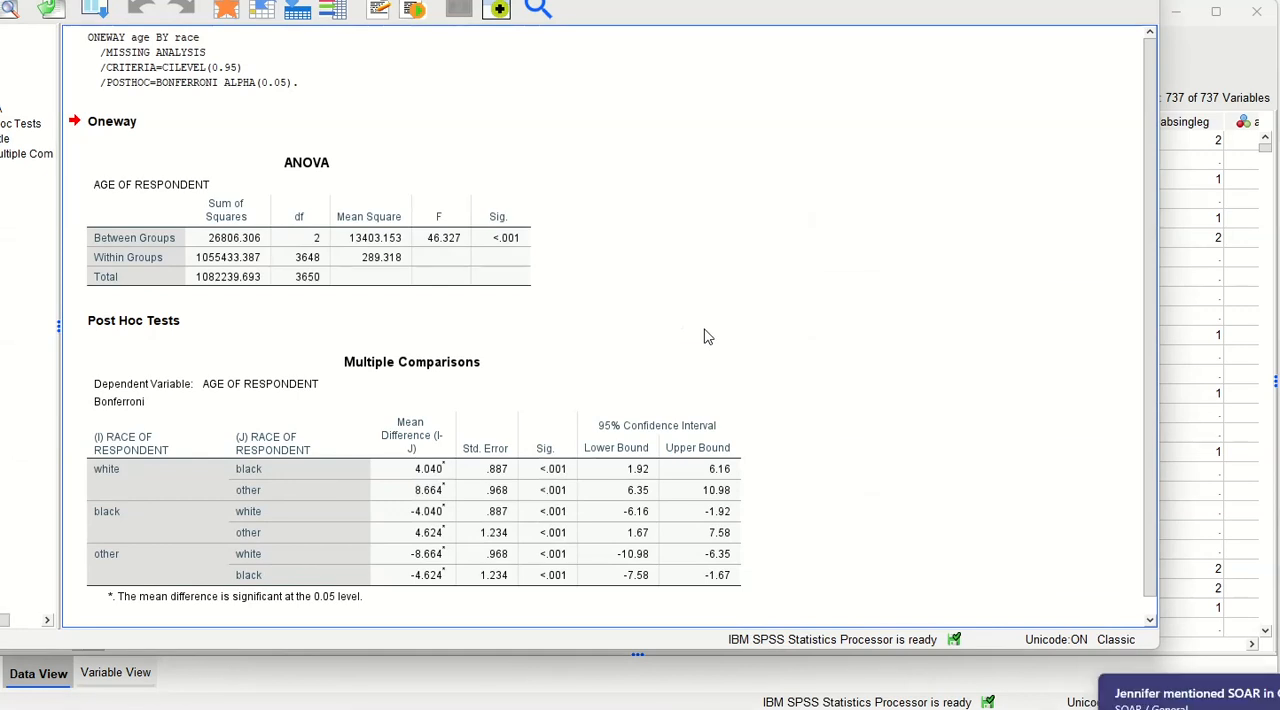
pyautogui.moveTo(608, 312)
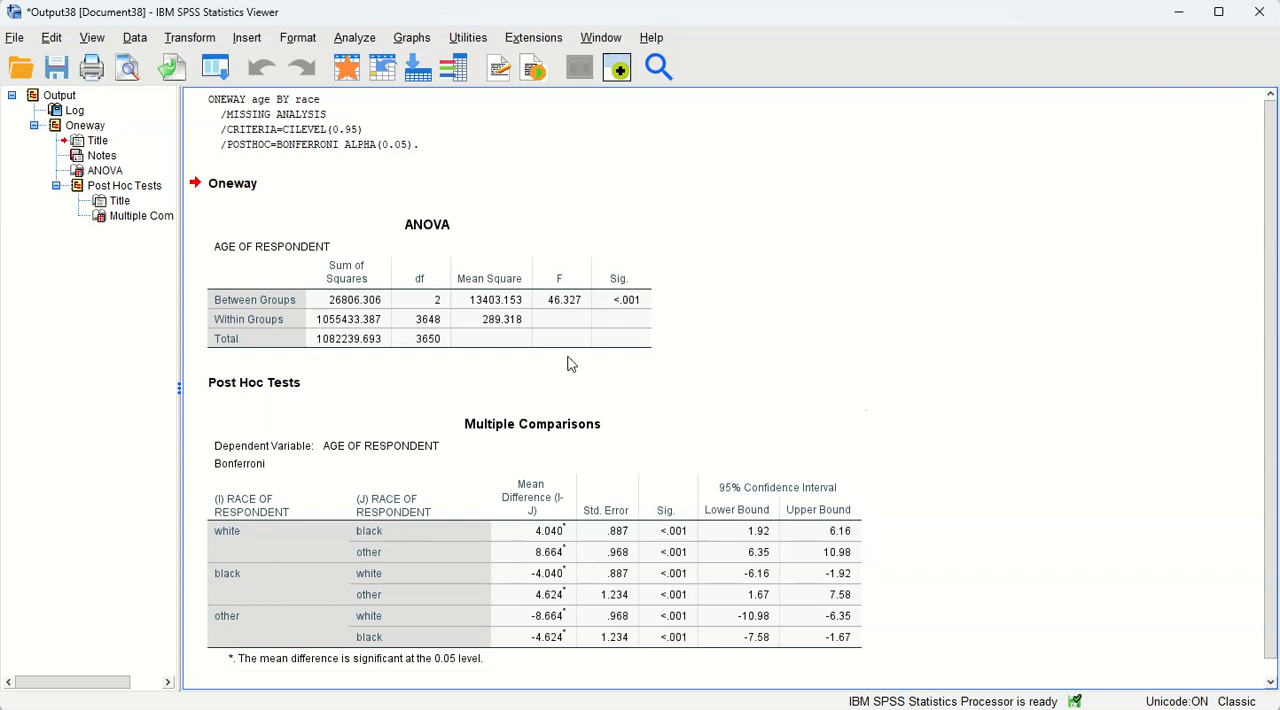
pyautogui.click(254, 382)
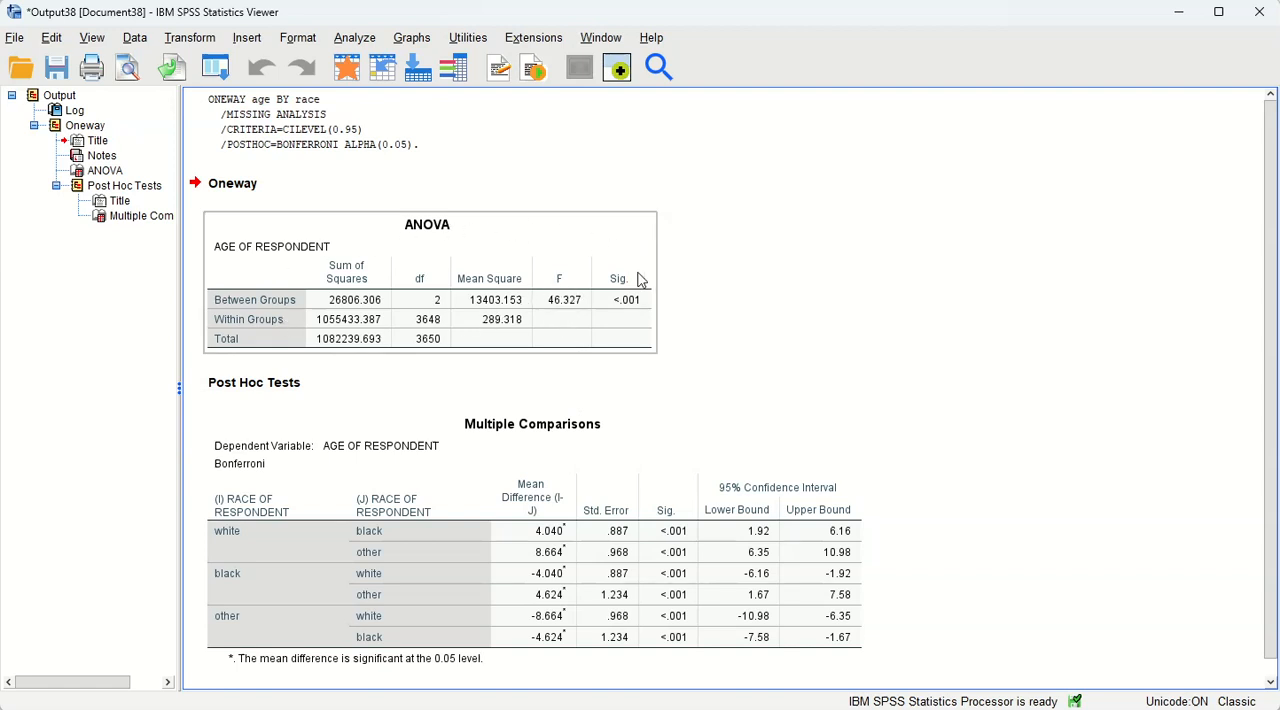
pyautogui.click(252, 382)
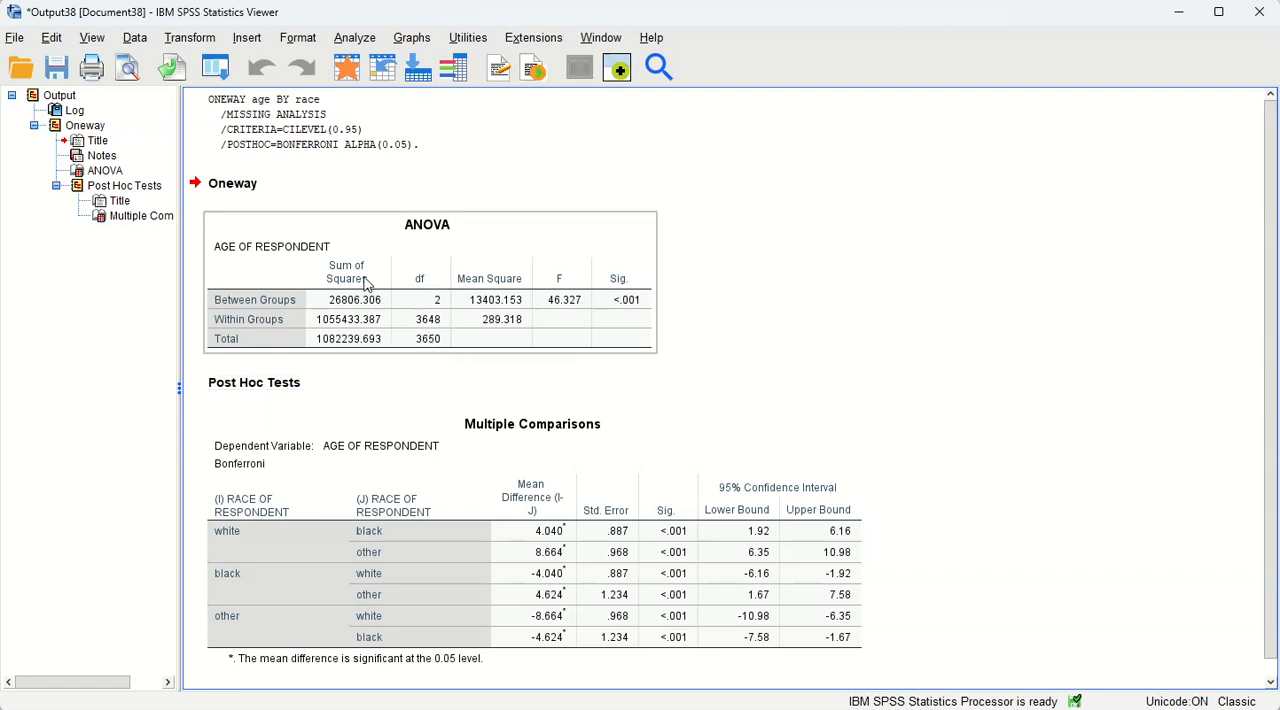
pyautogui.moveTo(512, 348)
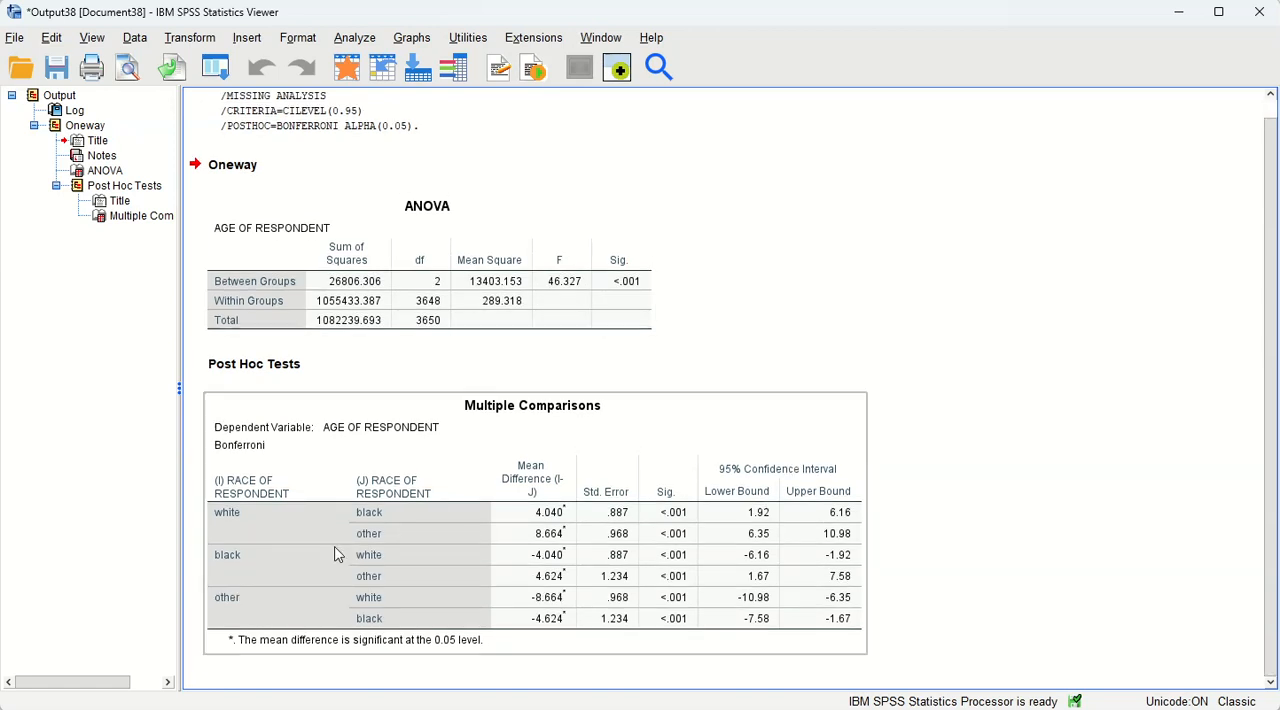
pyautogui.moveTo(264, 536)
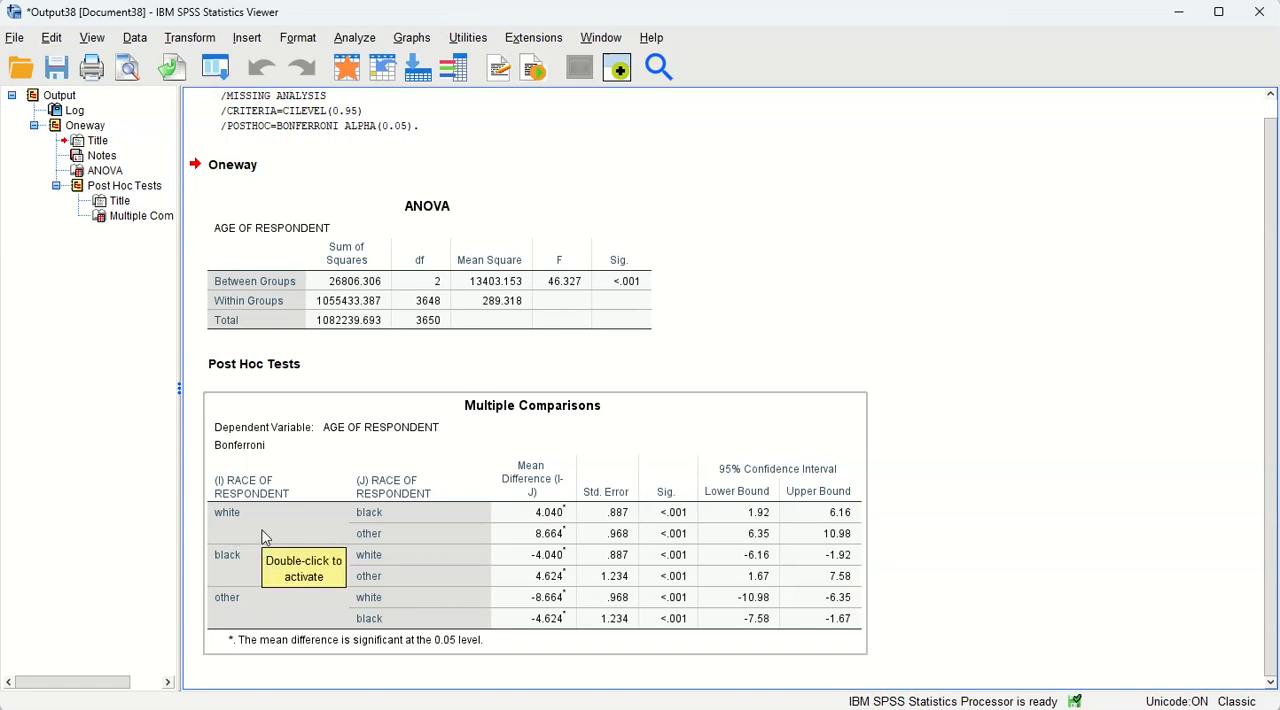
pyautogui.moveTo(290, 542)
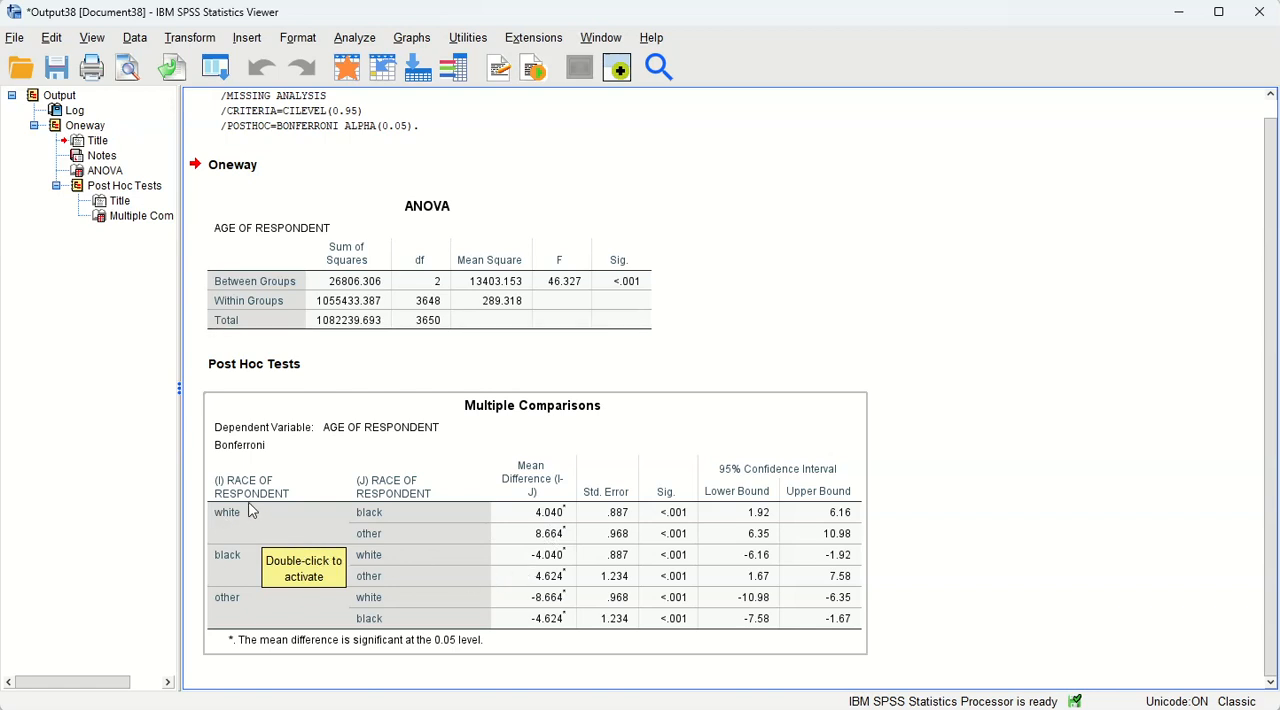
pyautogui.moveTo(372, 524)
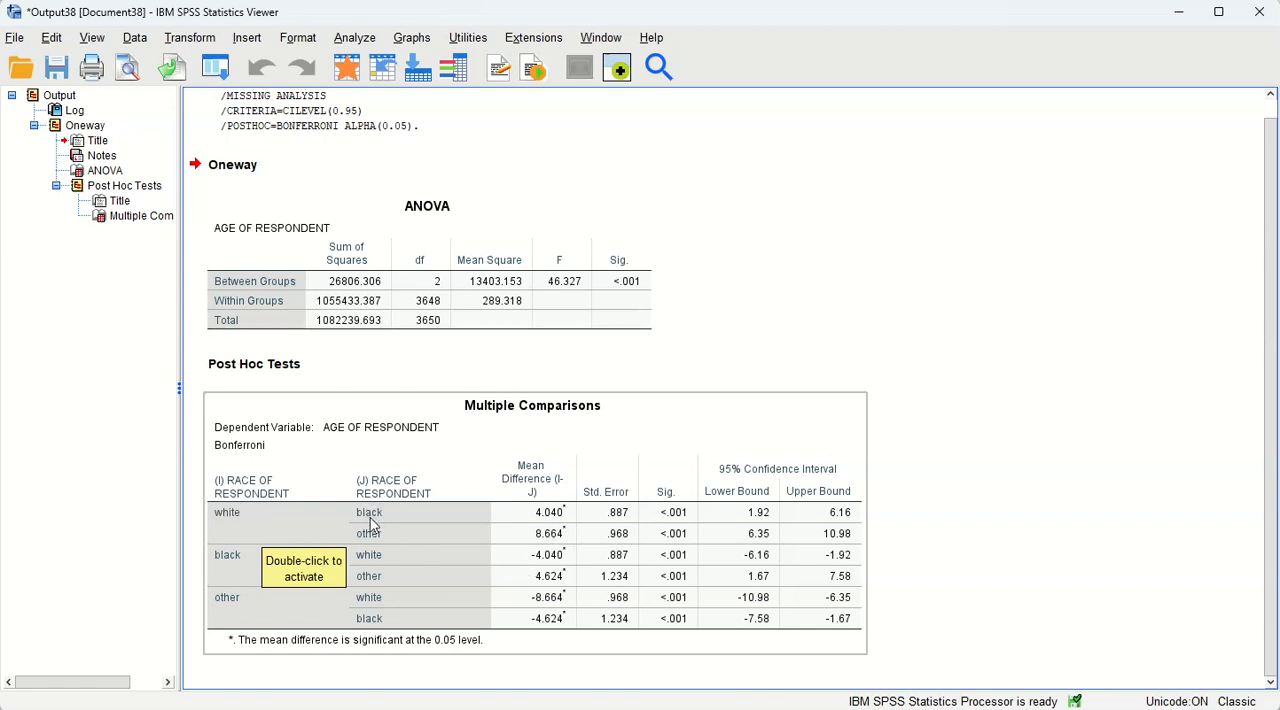
pyautogui.moveTo(356, 532)
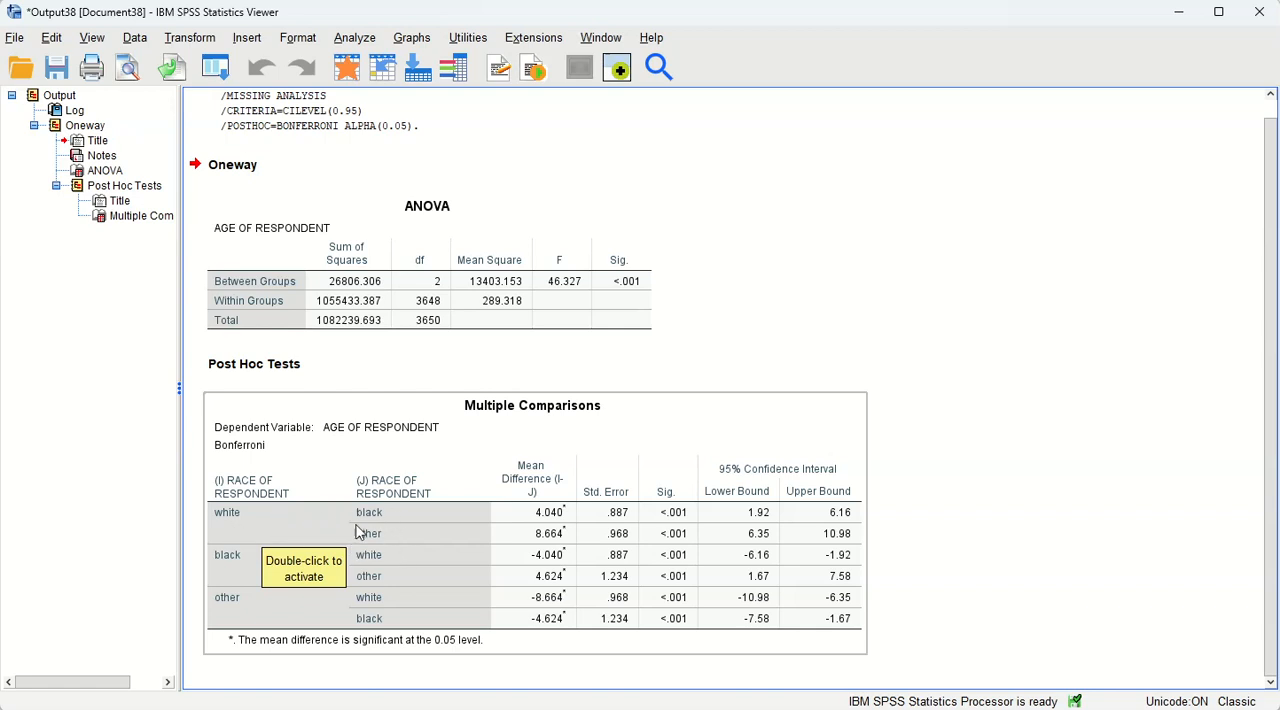
pyautogui.moveTo(358, 538)
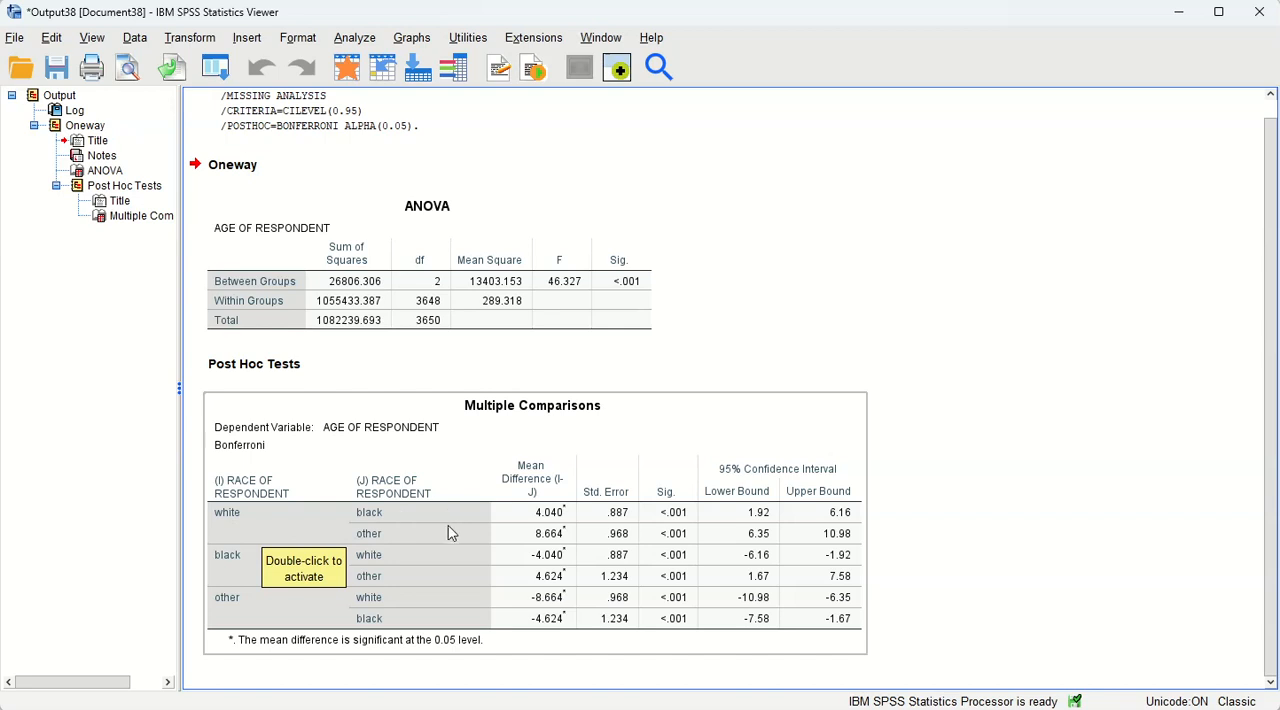
pyautogui.moveTo(430, 532)
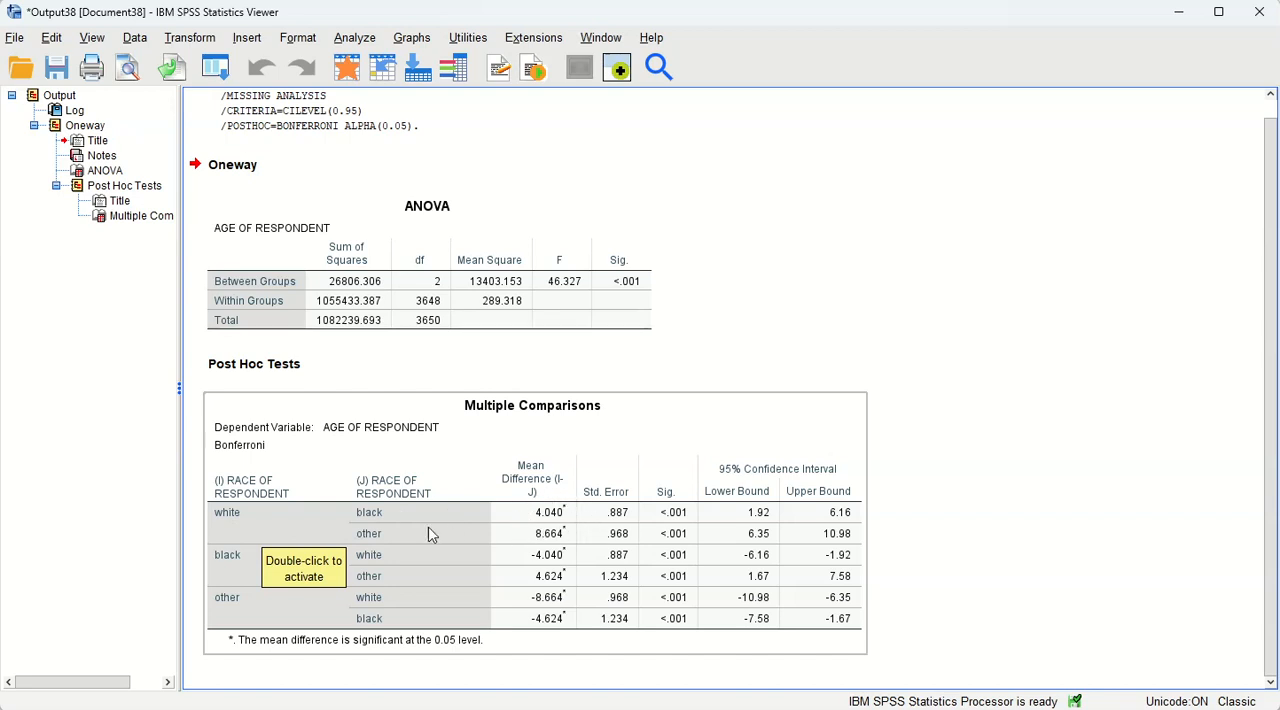
pyautogui.moveTo(378, 520)
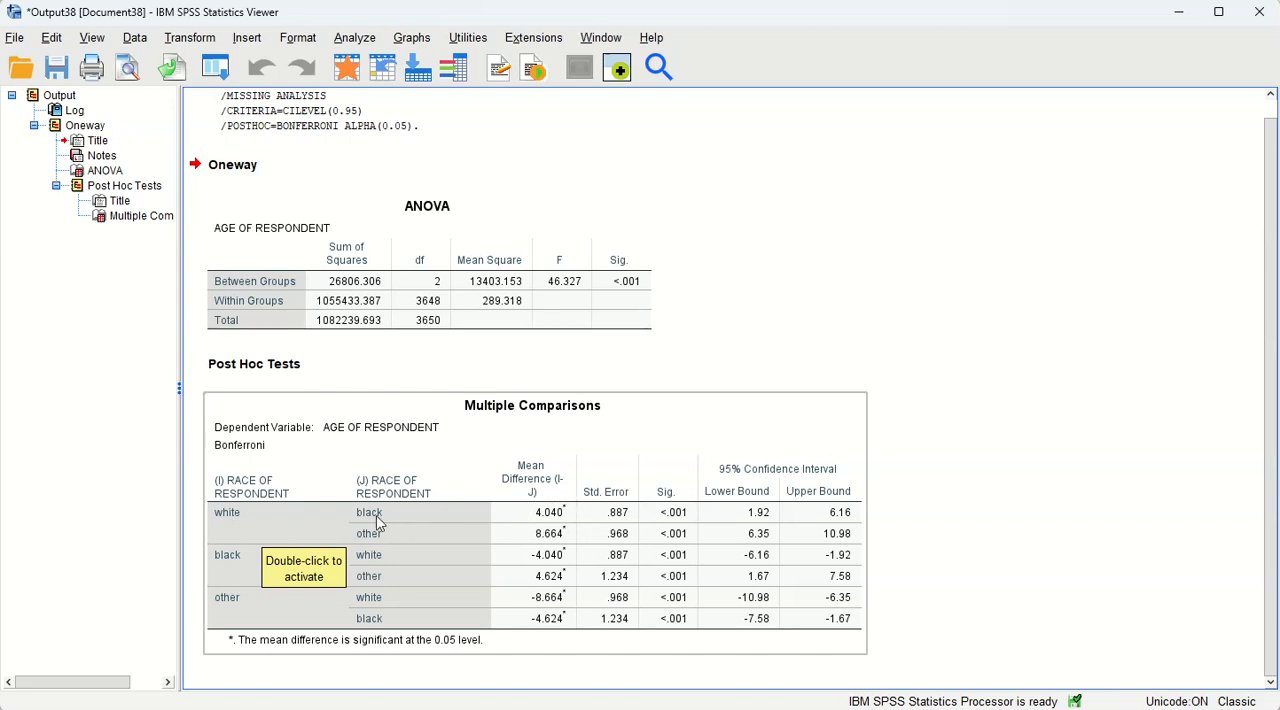
pyautogui.moveTo(604, 538)
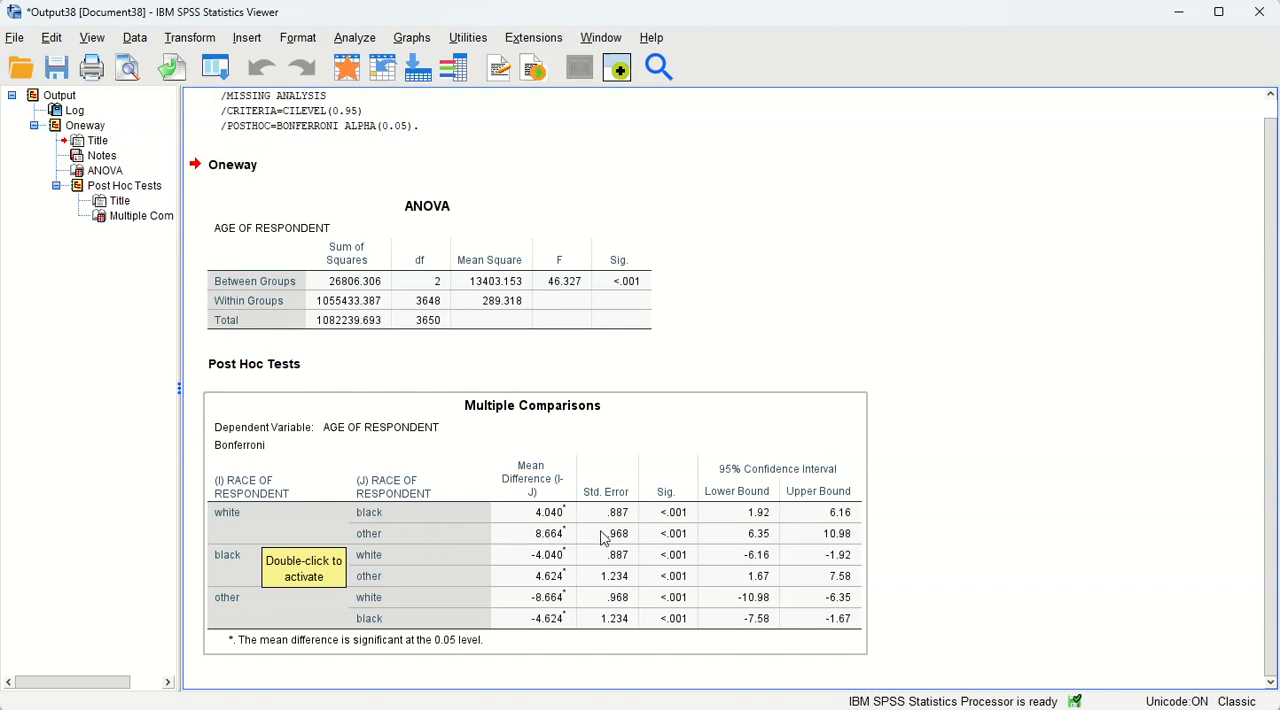
pyautogui.moveTo(392, 552)
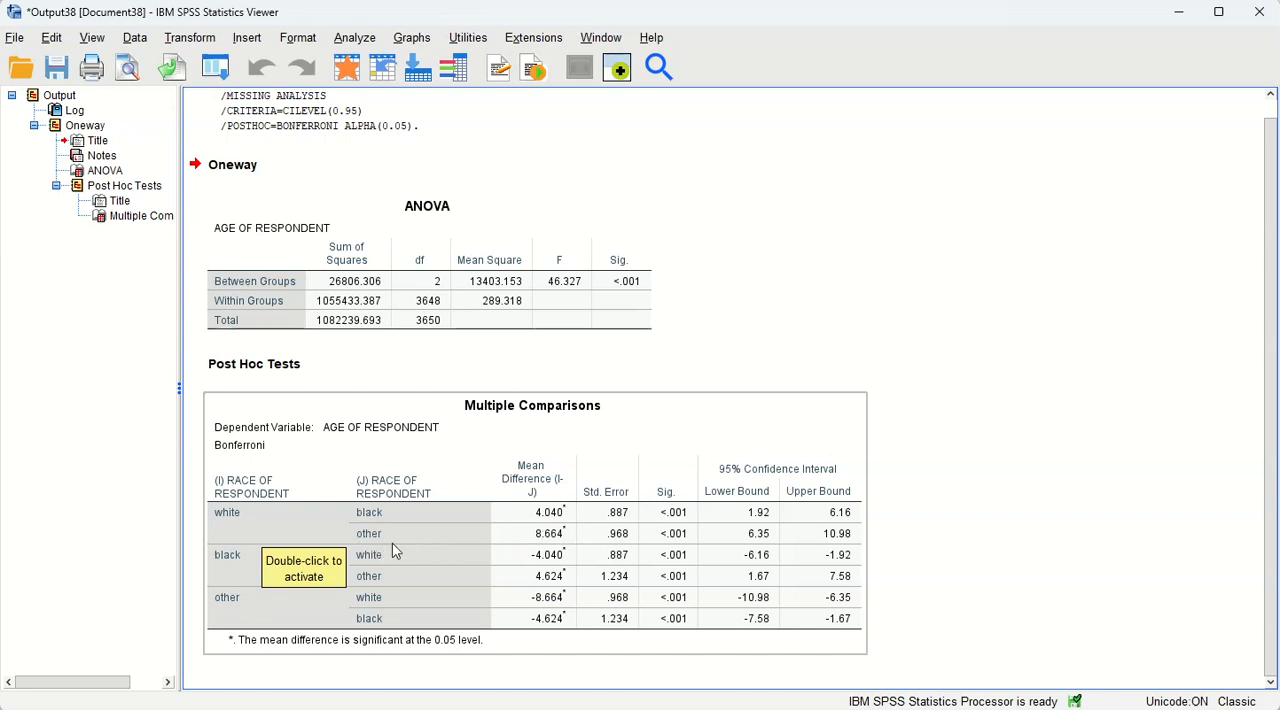
pyautogui.moveTo(504, 538)
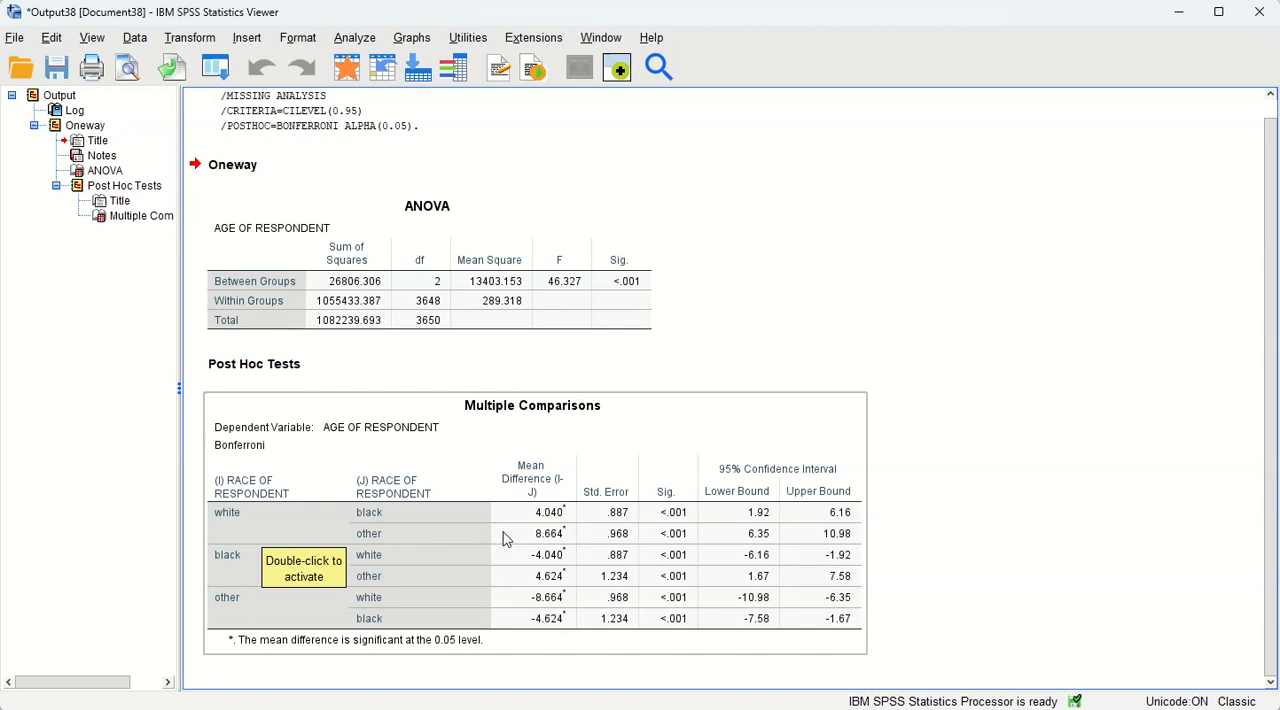
pyautogui.moveTo(740, 552)
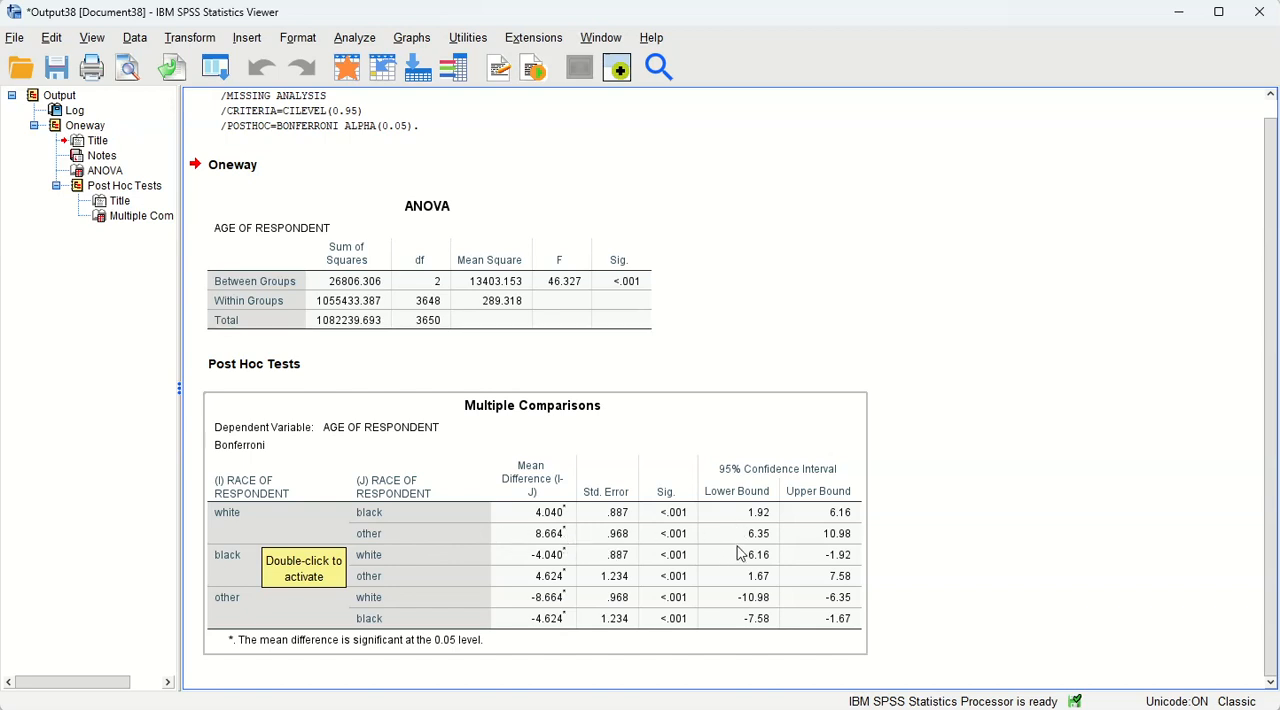
pyautogui.moveTo(680, 536)
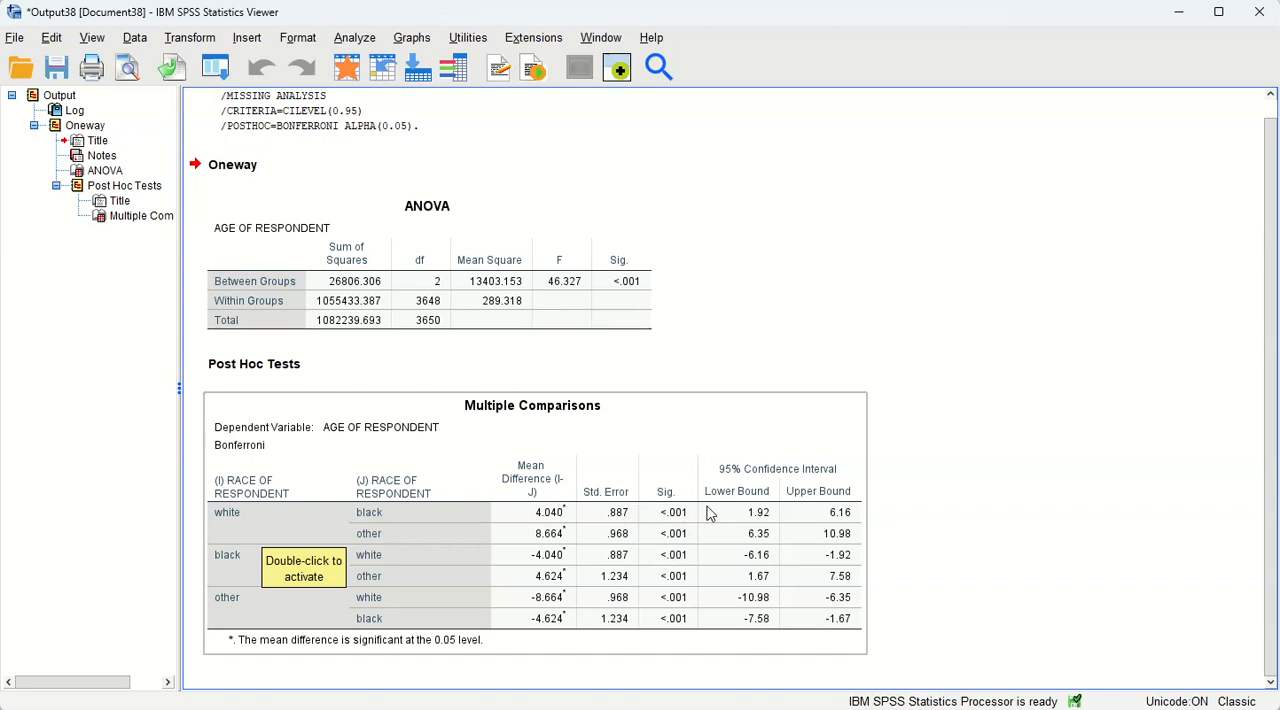
pyautogui.moveTo(692, 524)
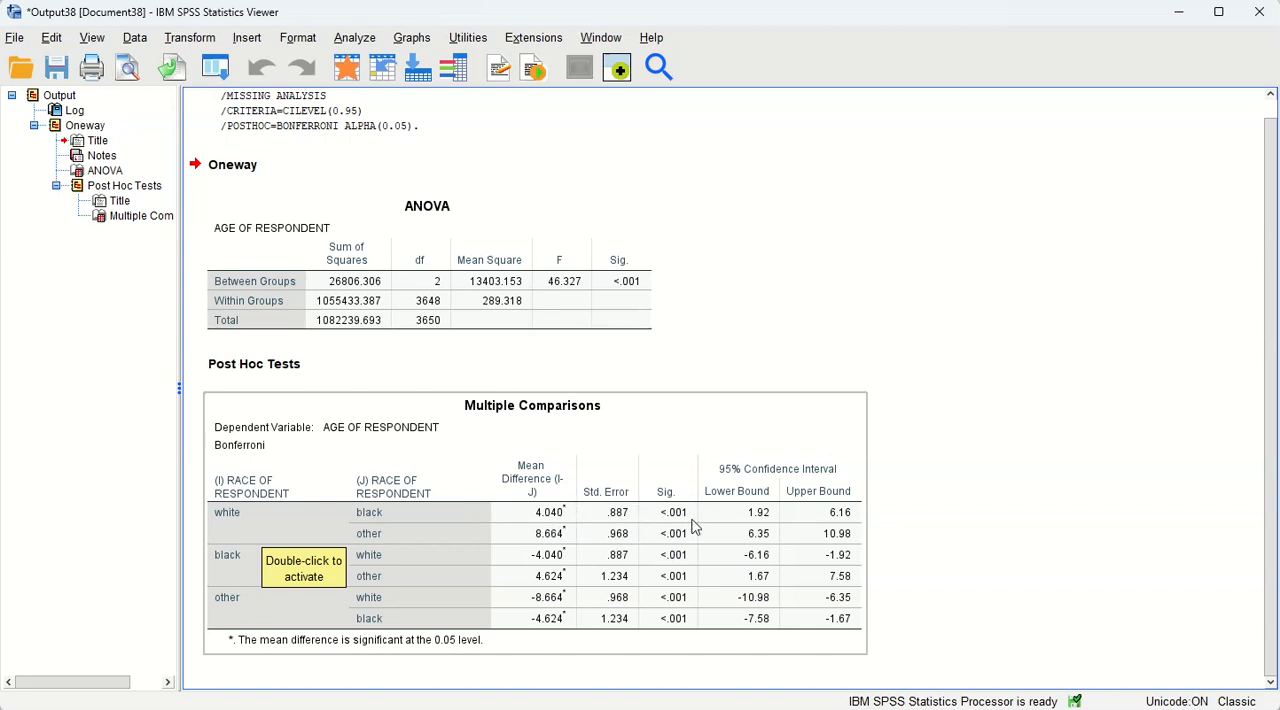
pyautogui.moveTo(688, 578)
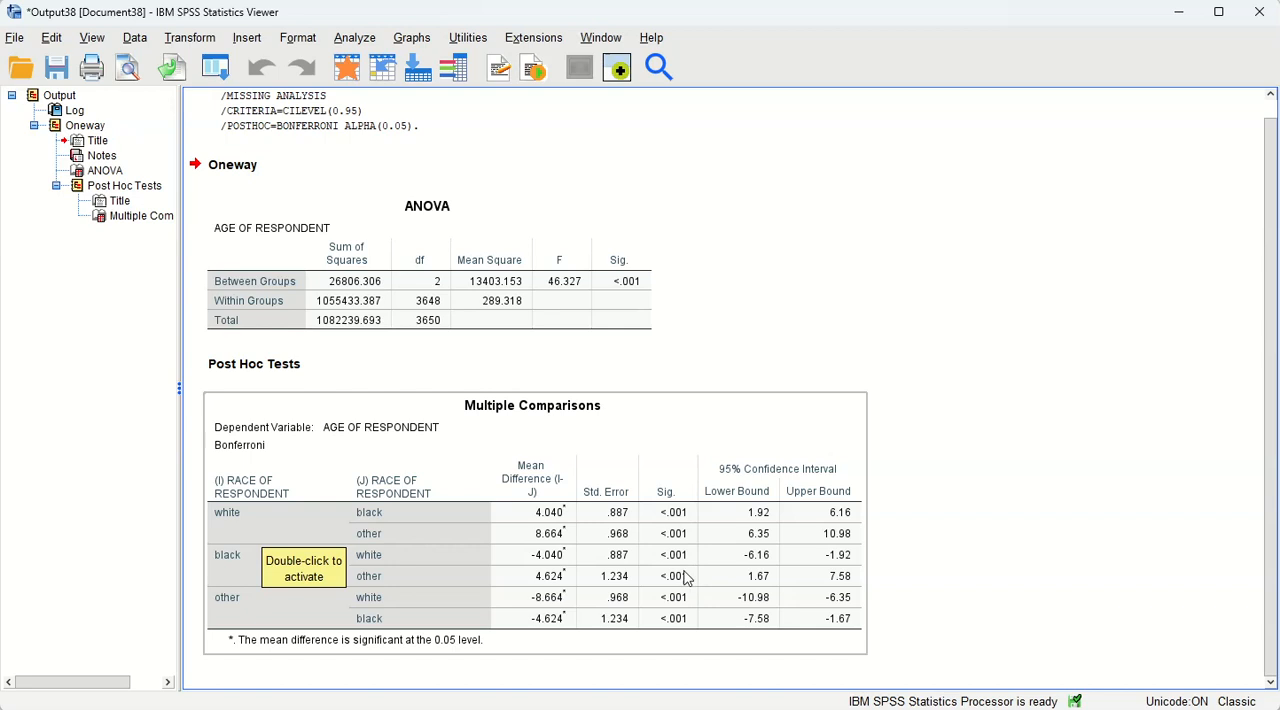
pyautogui.moveTo(492, 550)
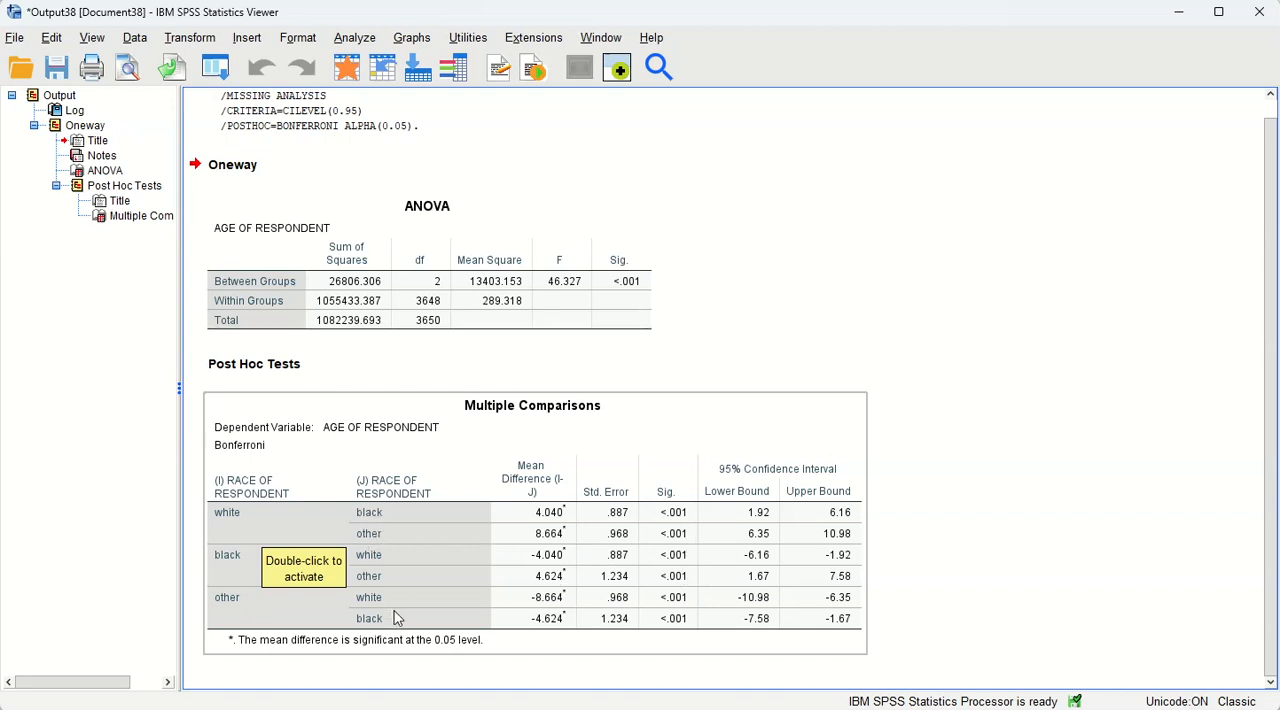
pyautogui.moveTo(660, 530)
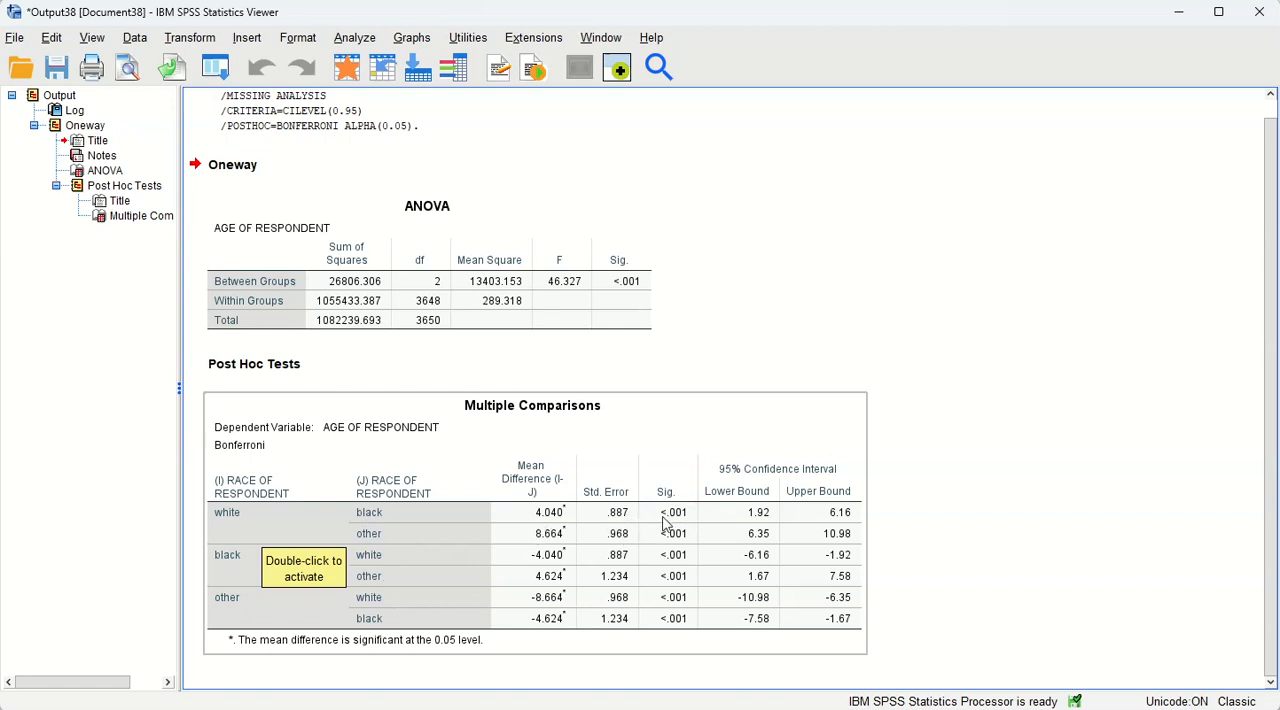
pyautogui.moveTo(692, 570)
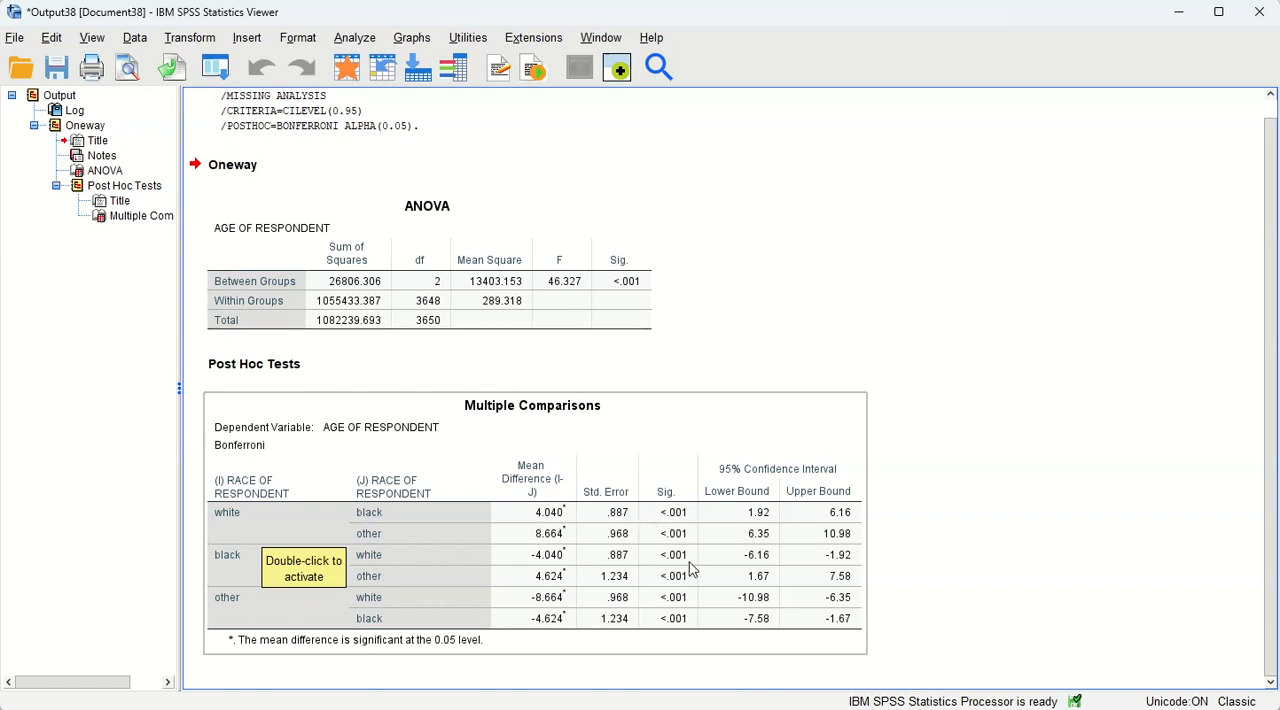
pyautogui.moveTo(552, 532)
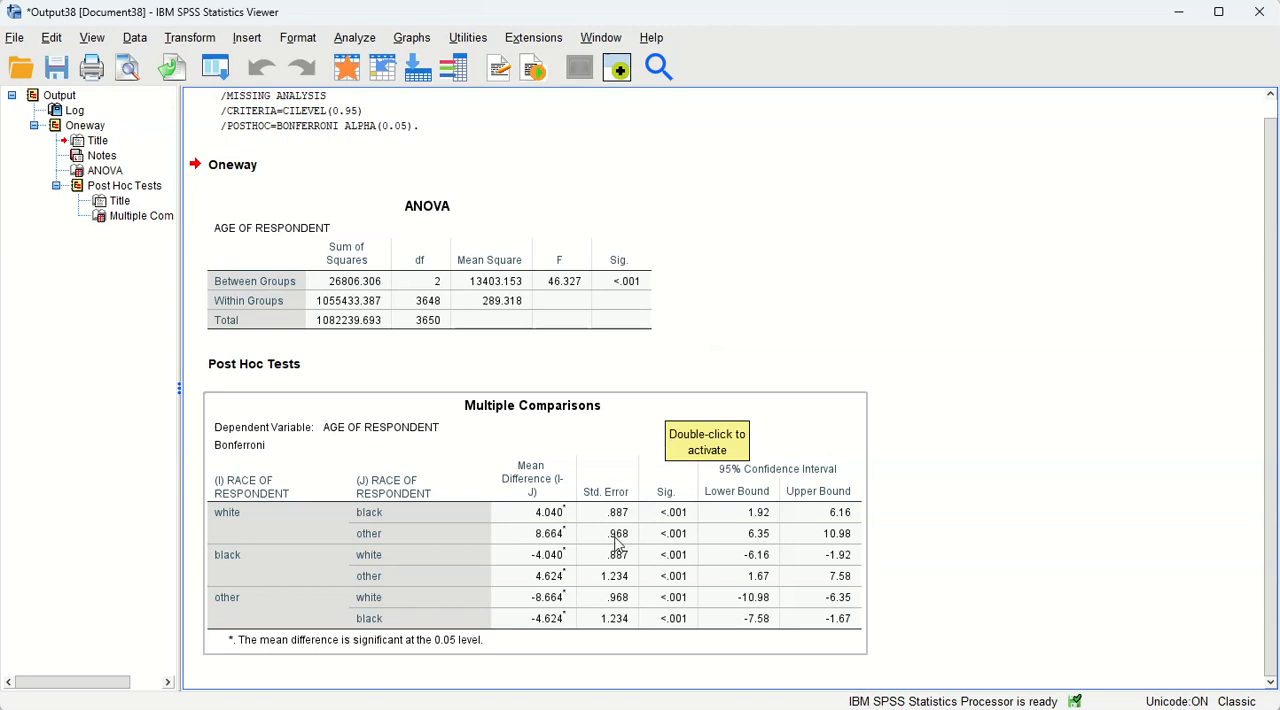
pyautogui.moveTo(716, 540)
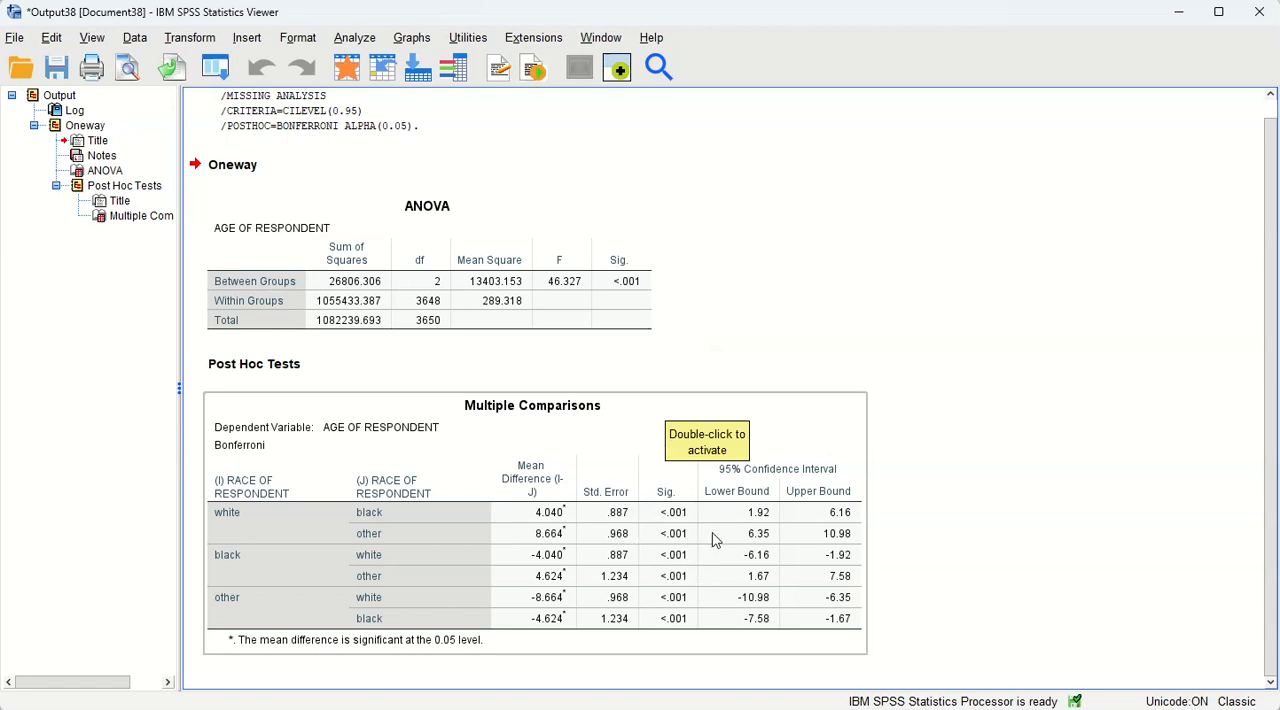
pyautogui.moveTo(688, 570)
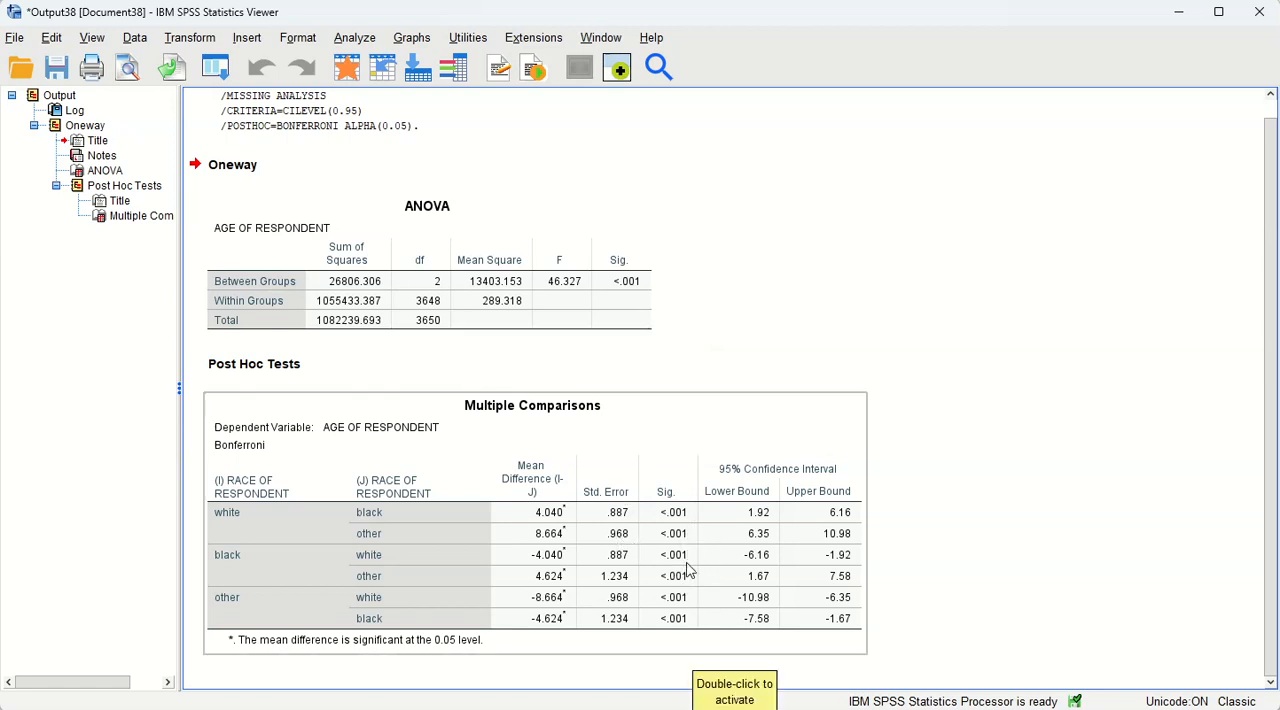
pyautogui.moveTo(712, 560)
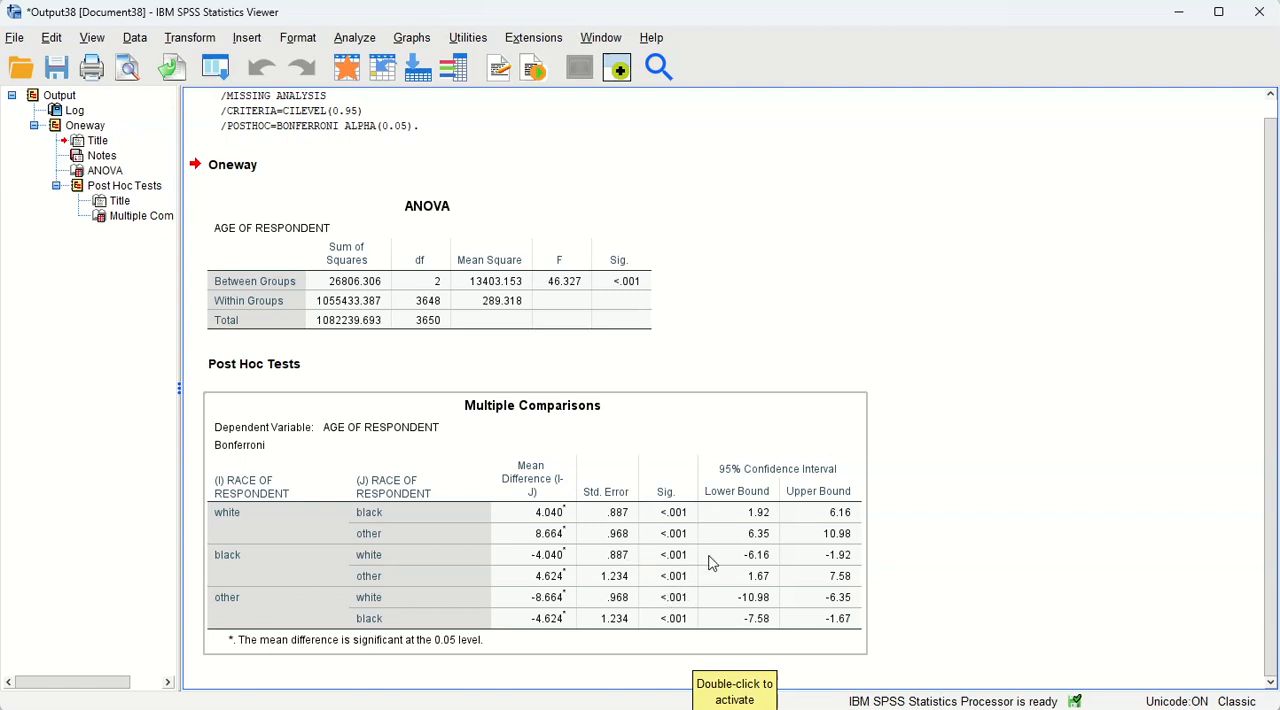
pyautogui.moveTo(690, 582)
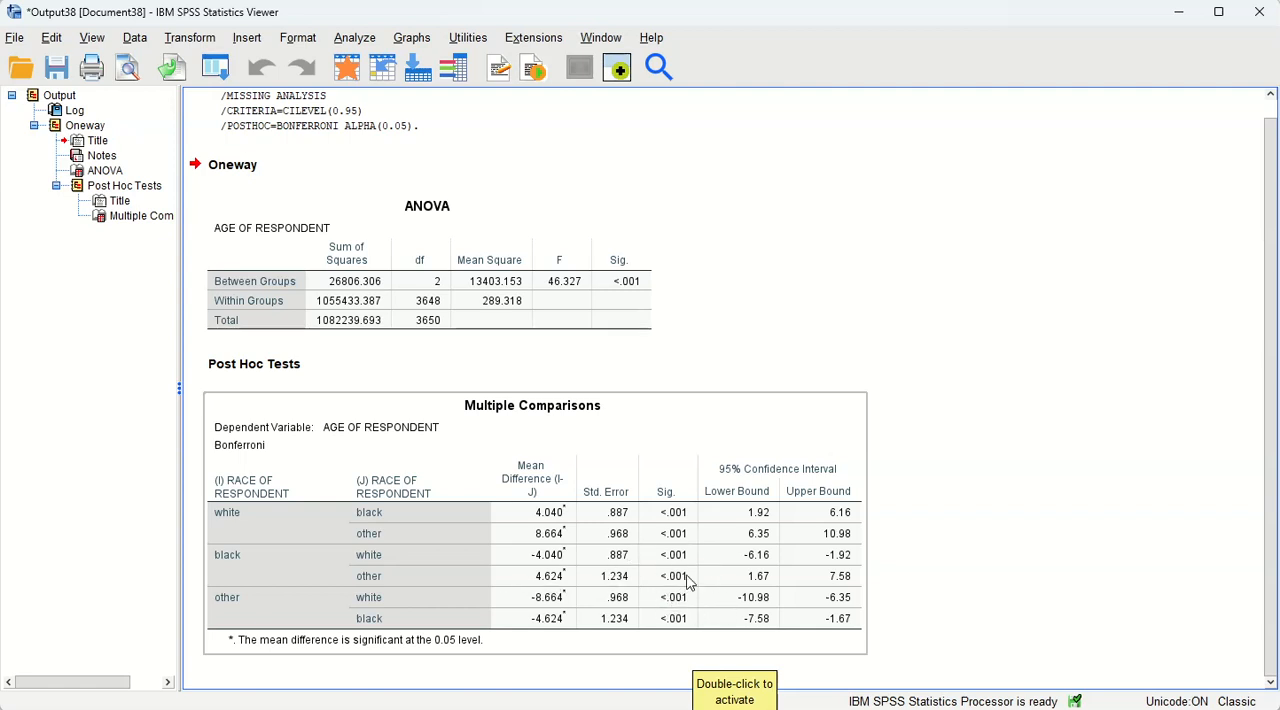
pyautogui.moveTo(620, 572)
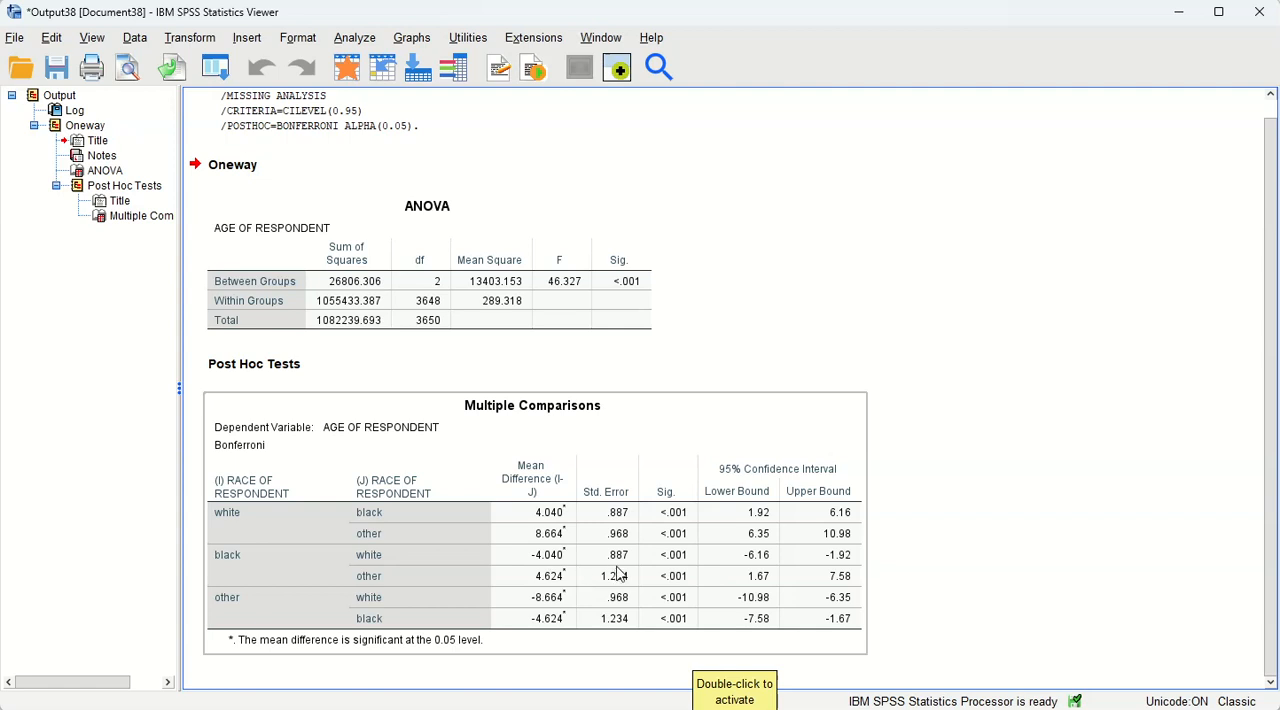
pyautogui.moveTo(490, 610)
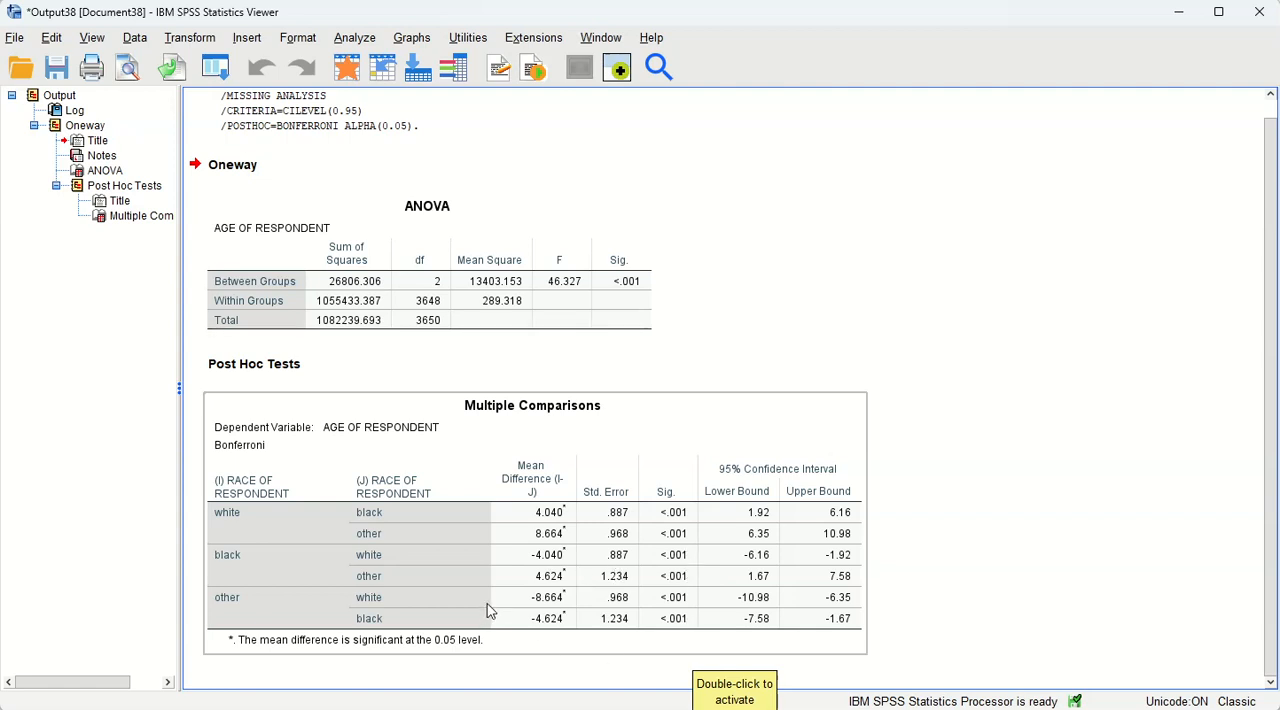
pyautogui.moveTo(392, 532)
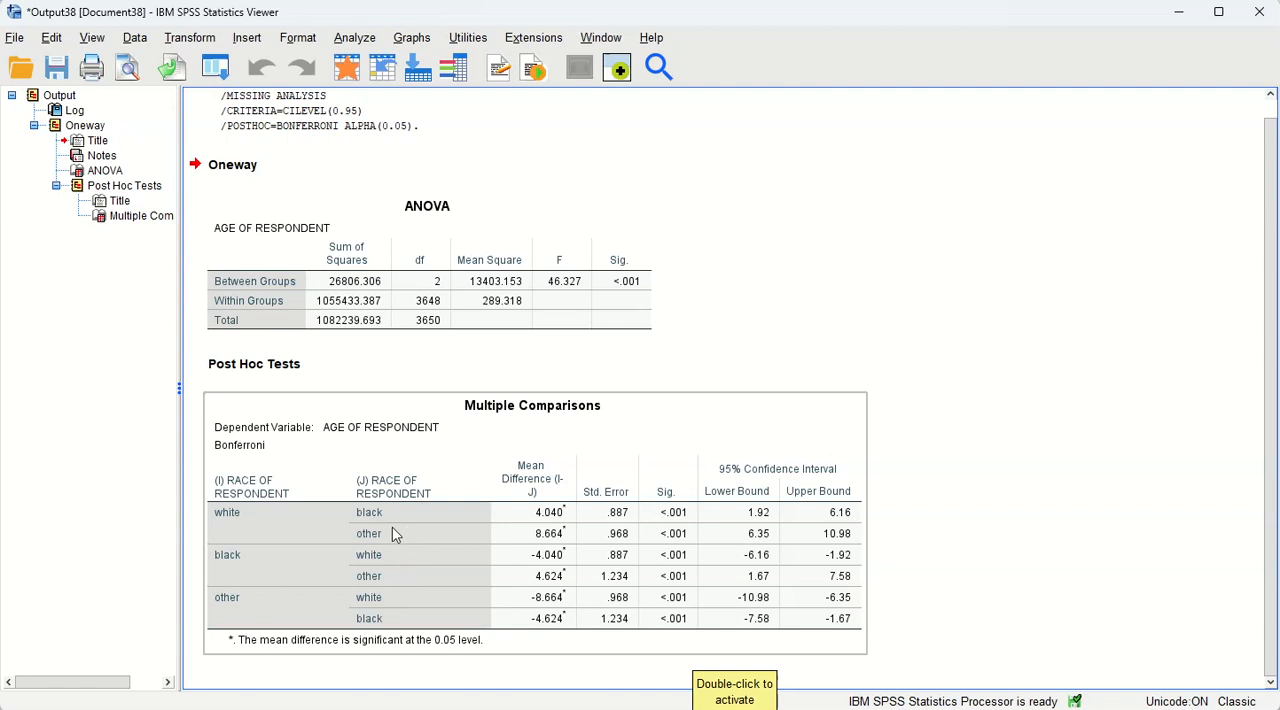
pyautogui.moveTo(768, 540)
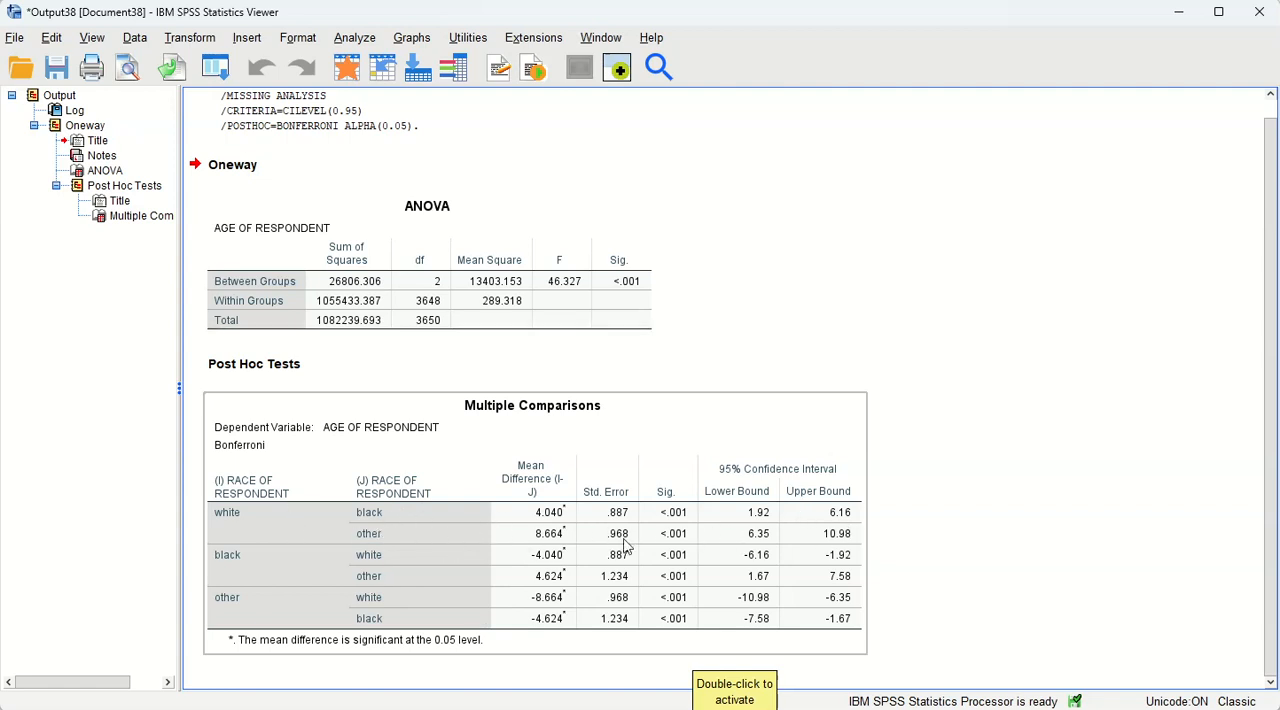
pyautogui.moveTo(520, 572)
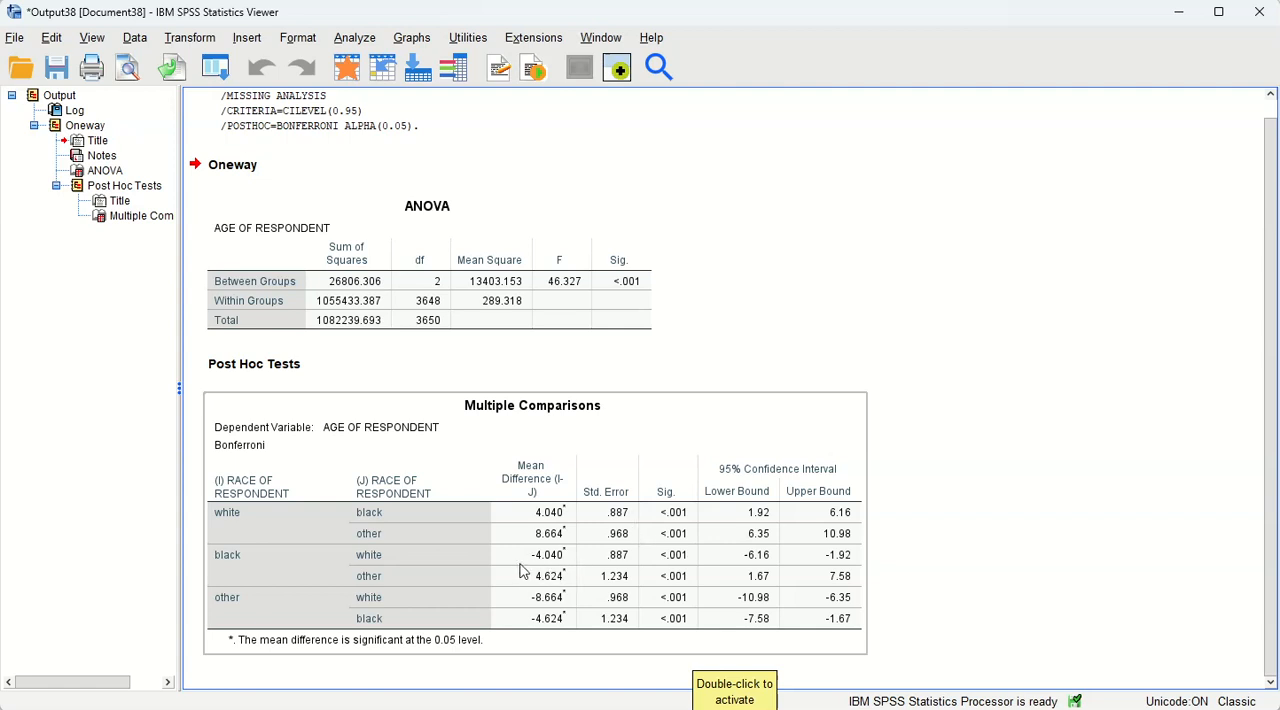
pyautogui.moveTo(398, 572)
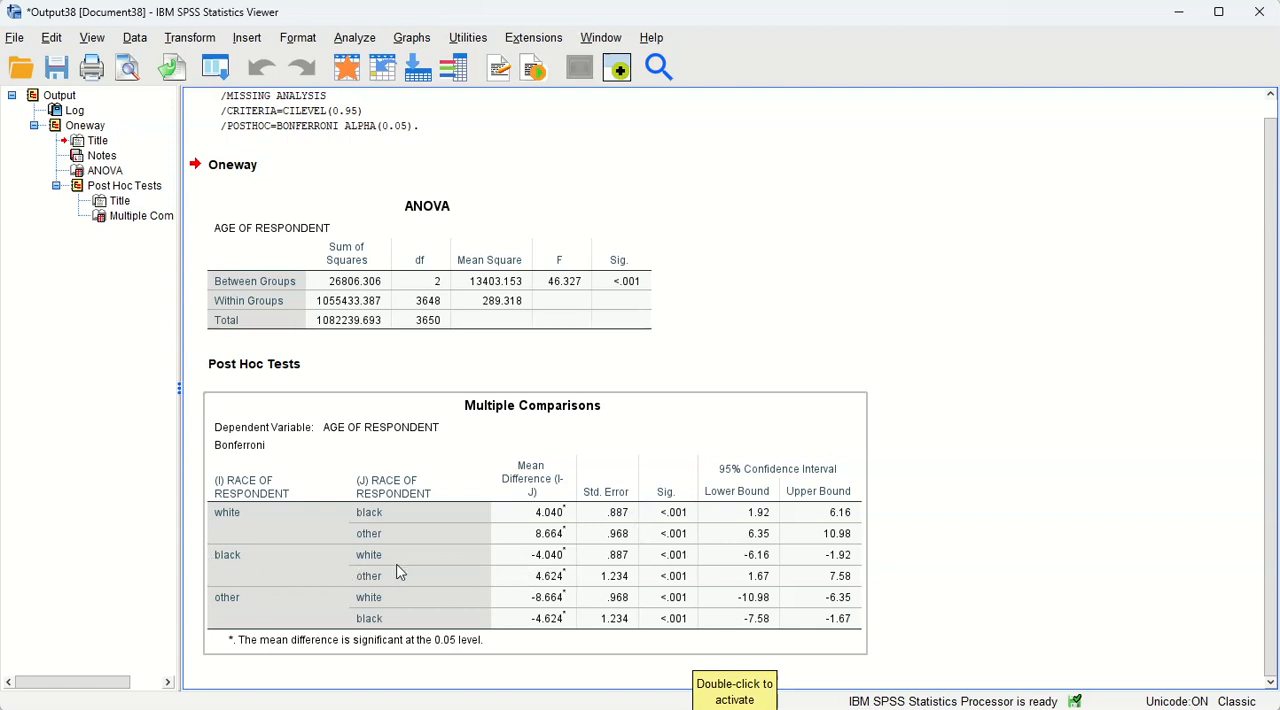
pyautogui.moveTo(388, 568)
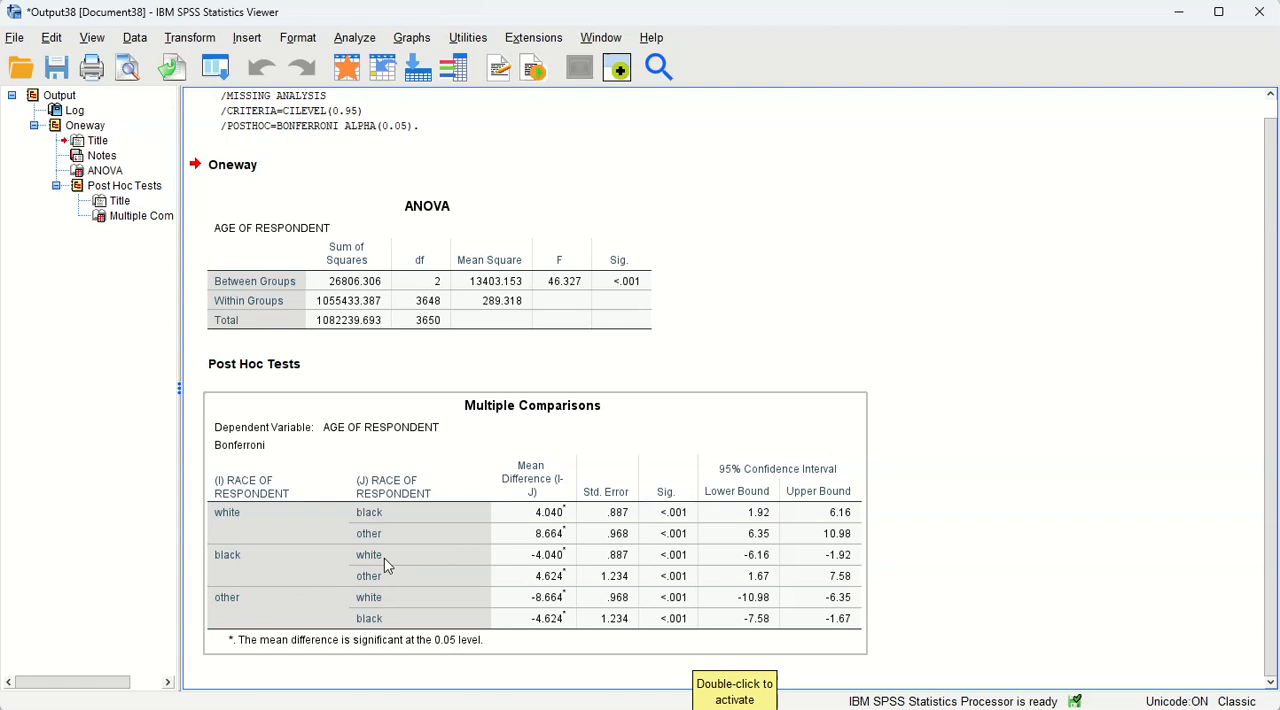
pyautogui.moveTo(536, 560)
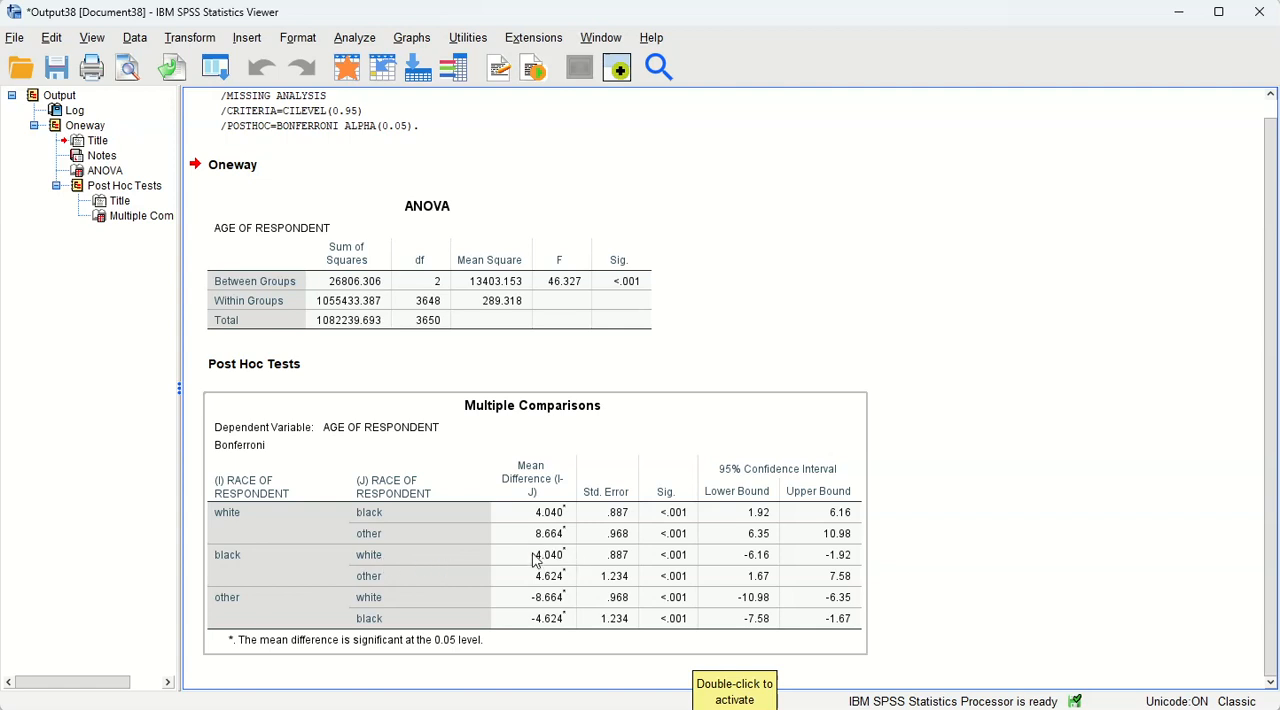
pyautogui.moveTo(530, 520)
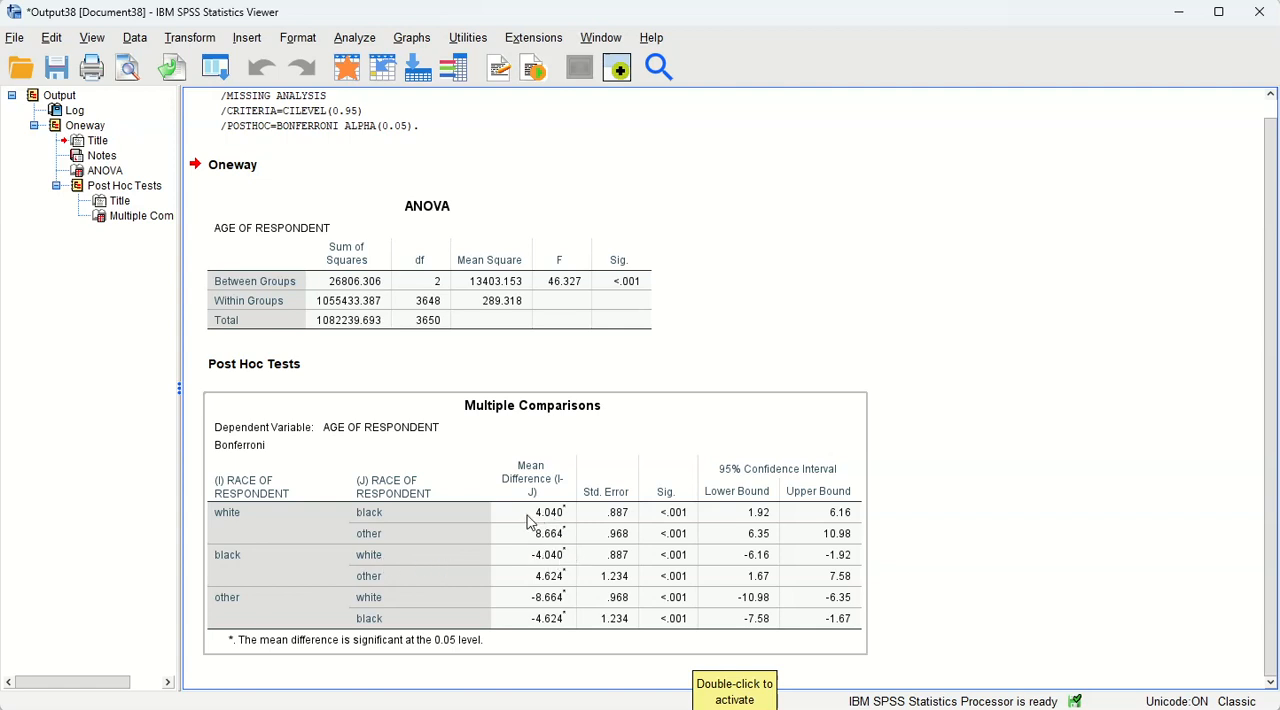
pyautogui.moveTo(556, 528)
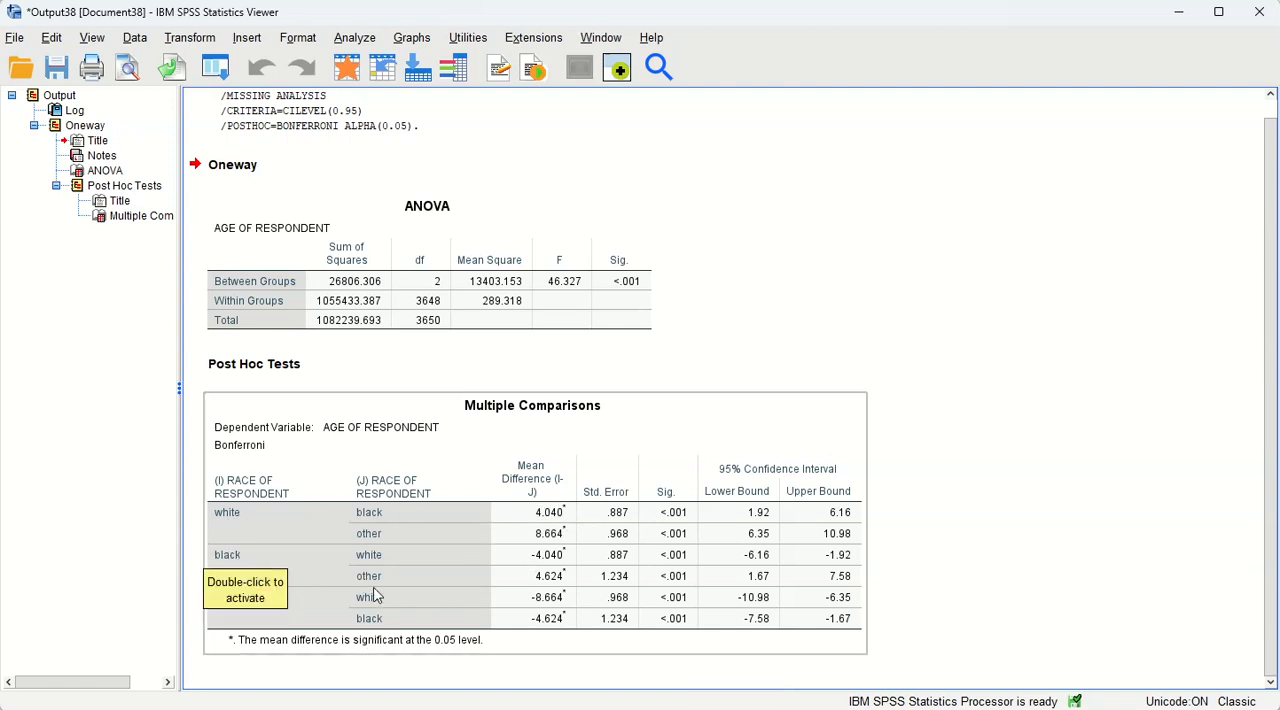
pyautogui.moveTo(362, 596)
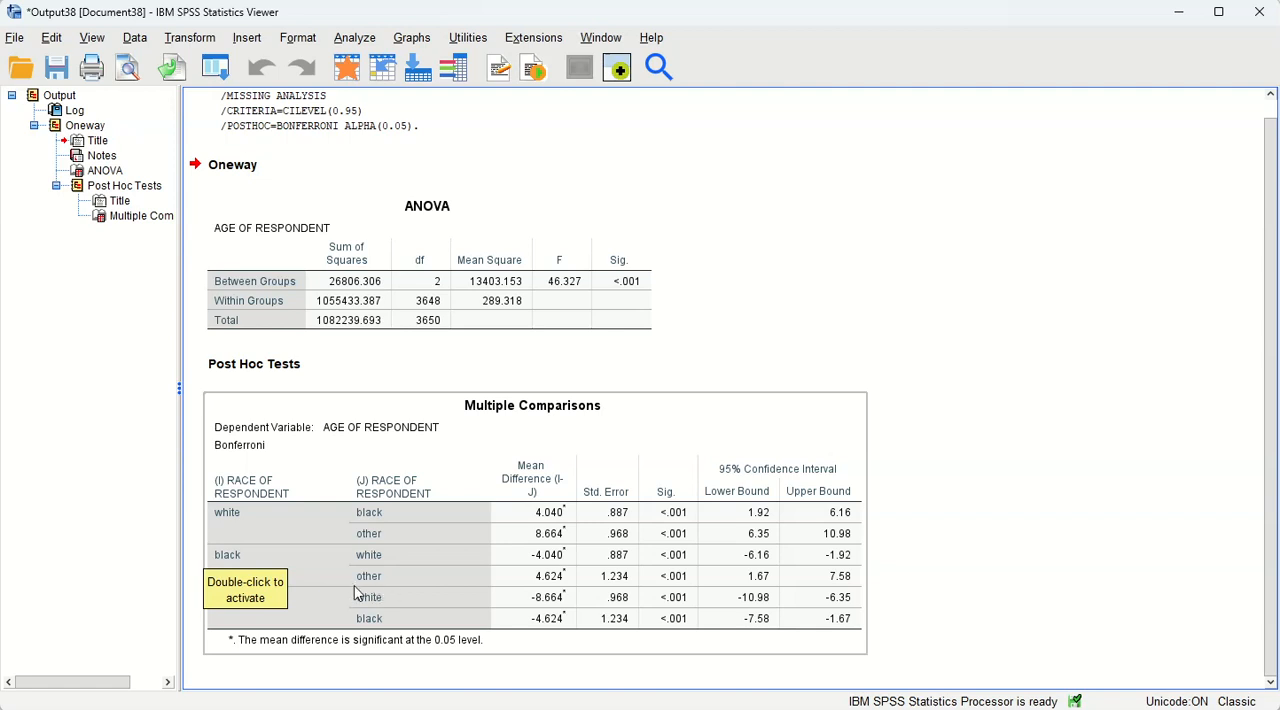
pyautogui.moveTo(560, 598)
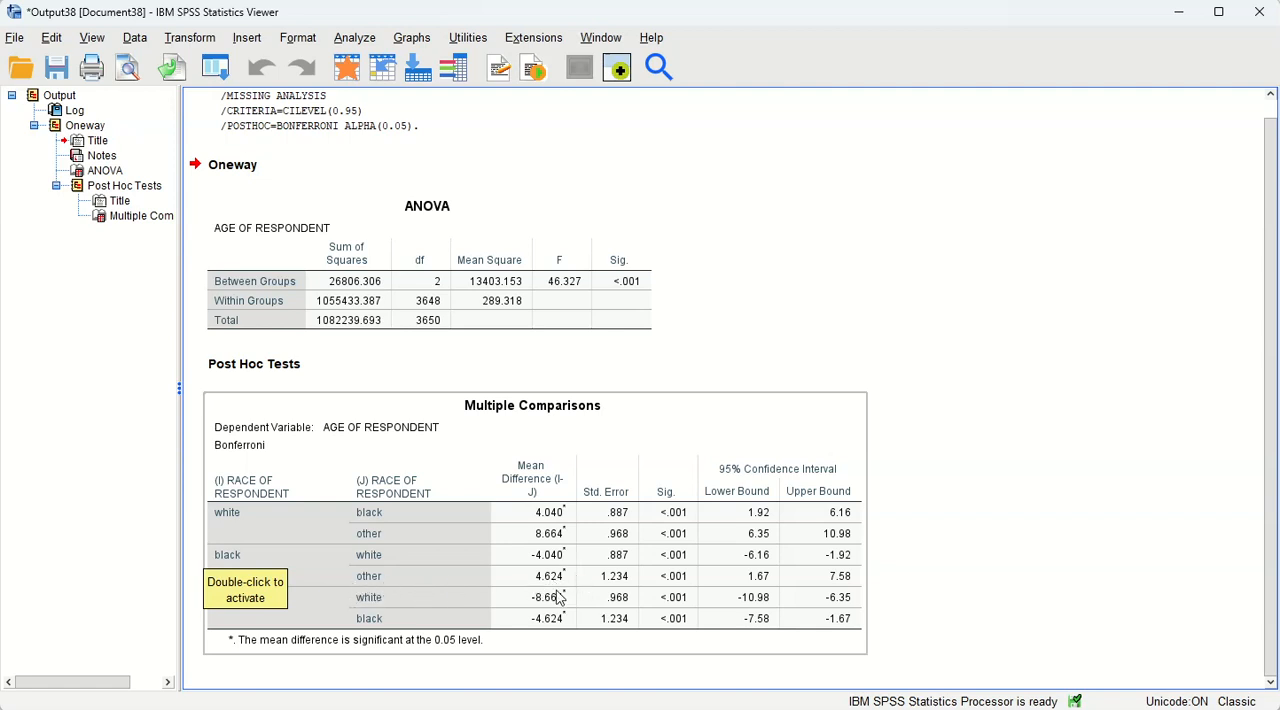
pyautogui.moveTo(400, 588)
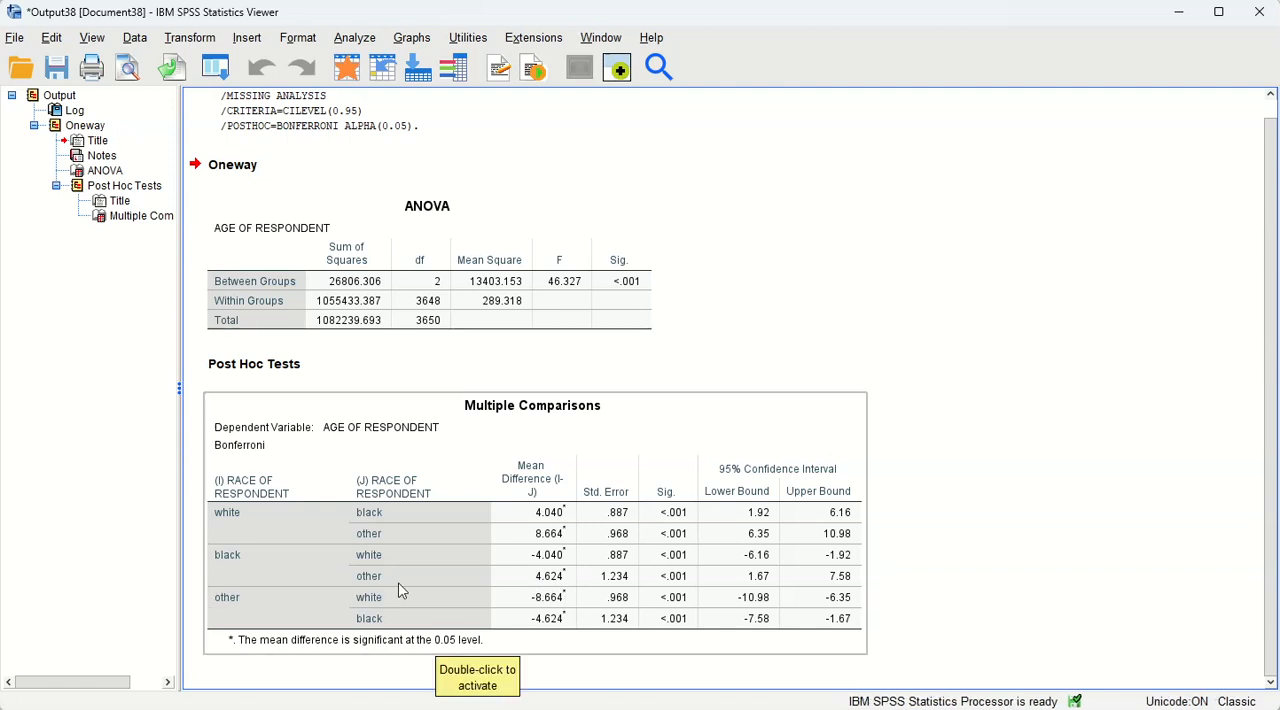
pyautogui.moveTo(518, 648)
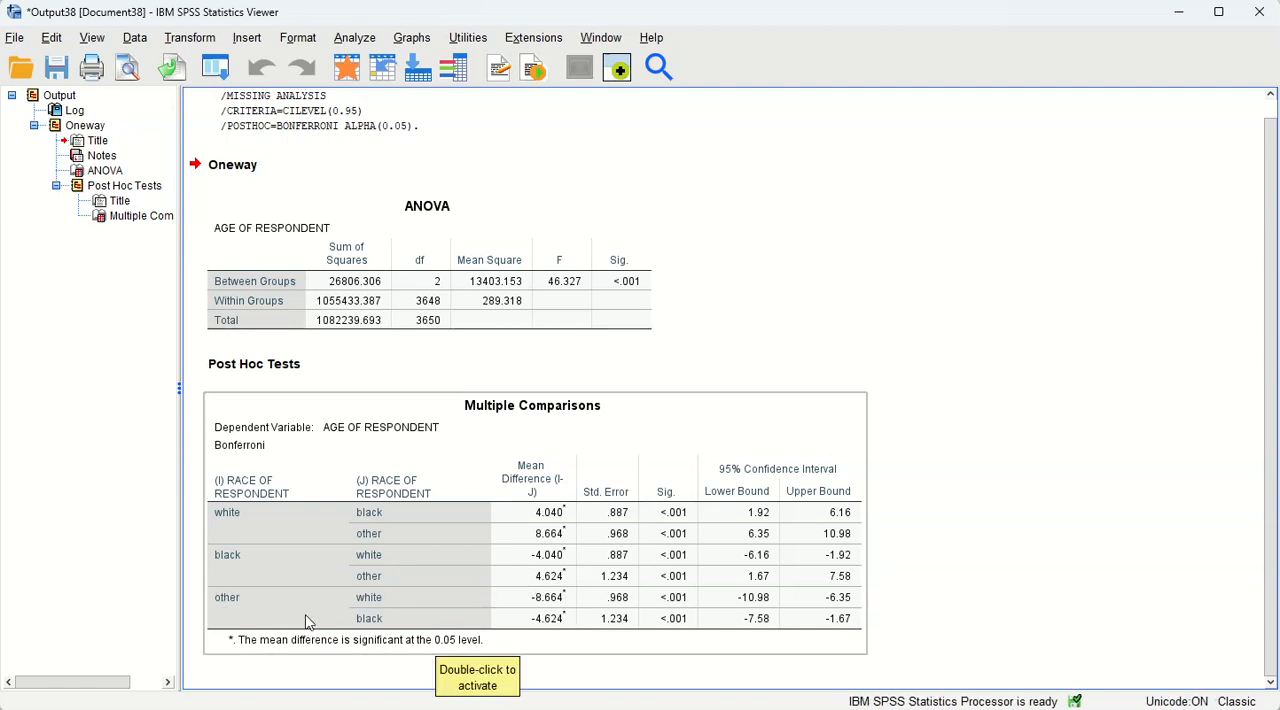
pyautogui.moveTo(452, 608)
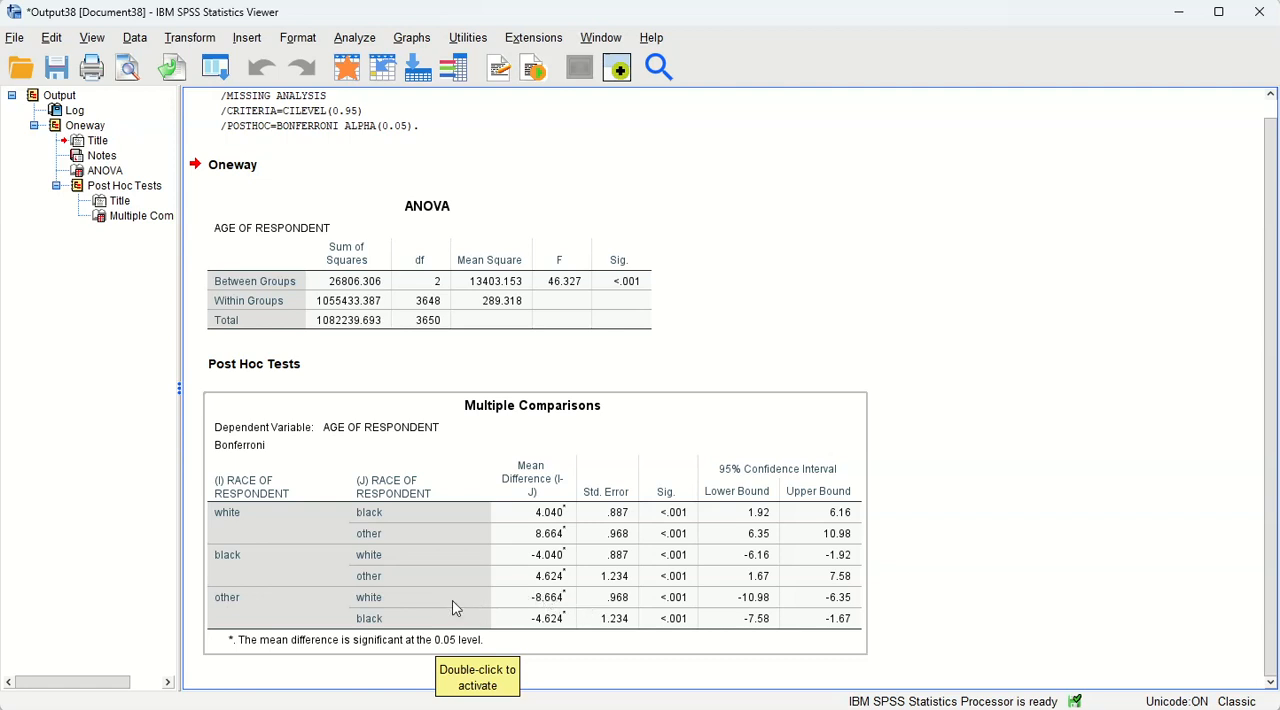
pyautogui.moveTo(518, 634)
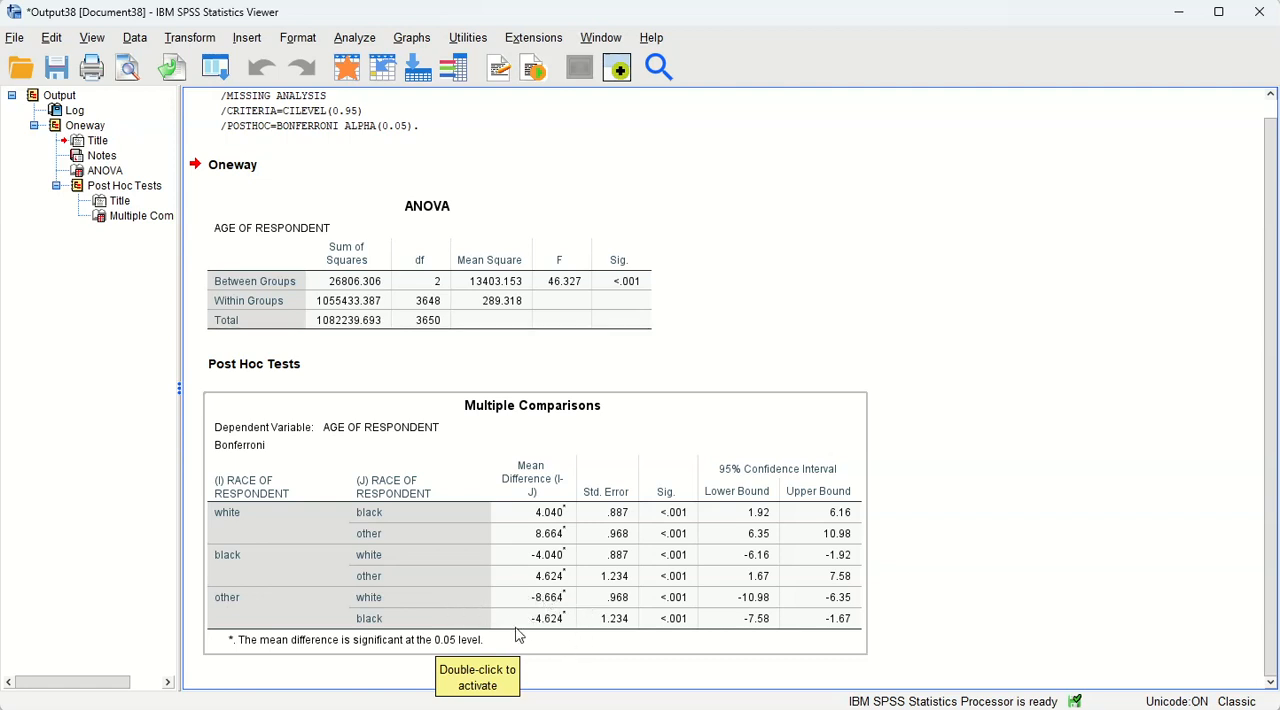
pyautogui.moveTo(670, 644)
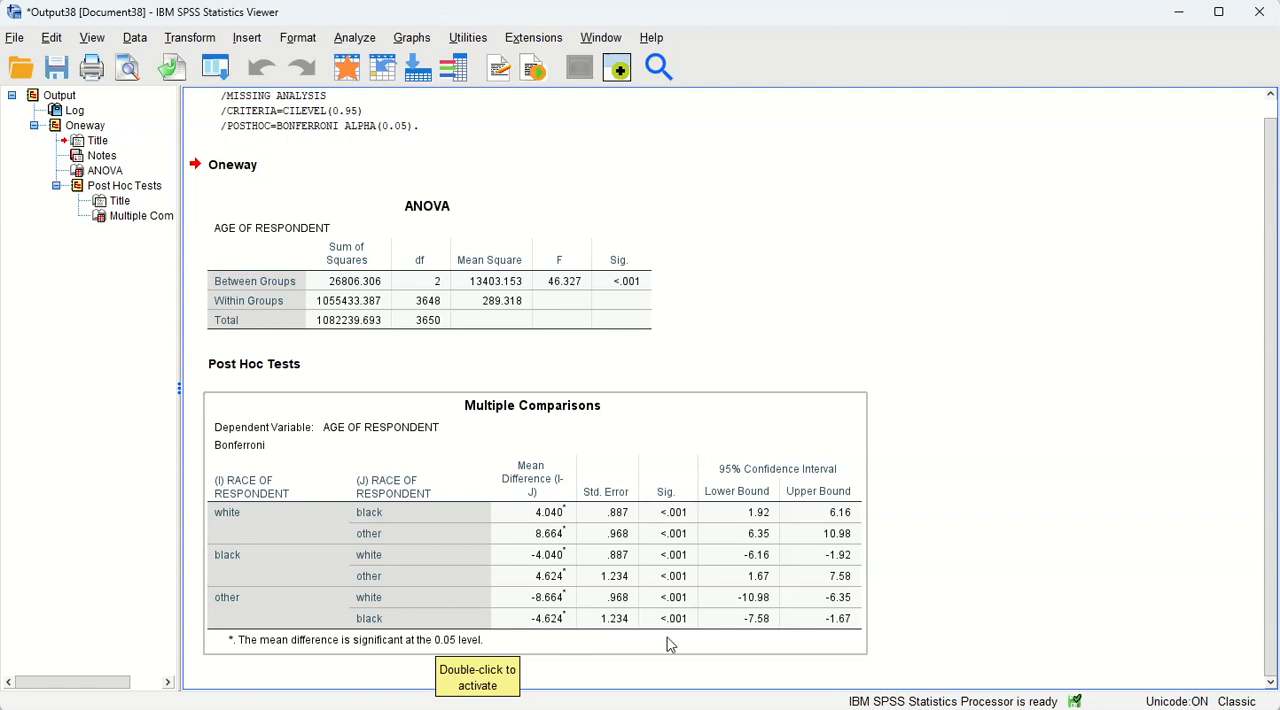
pyautogui.moveTo(804, 318)
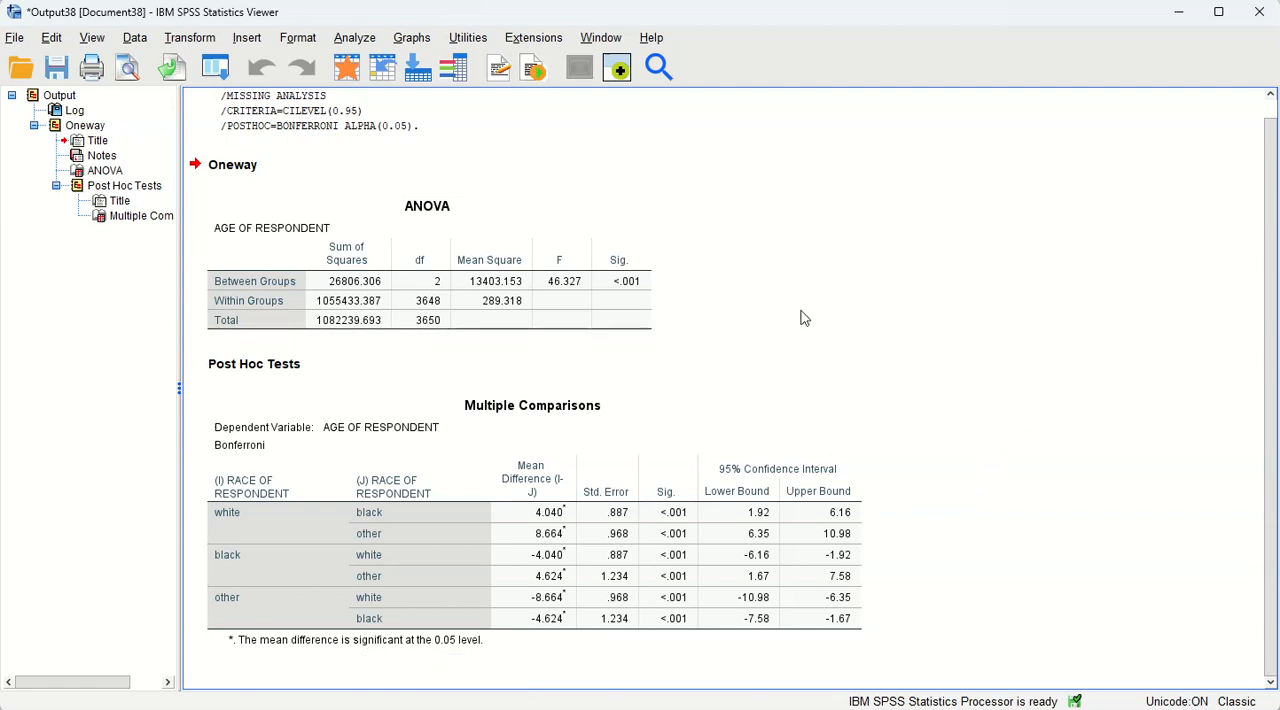
pyautogui.scroll(3)
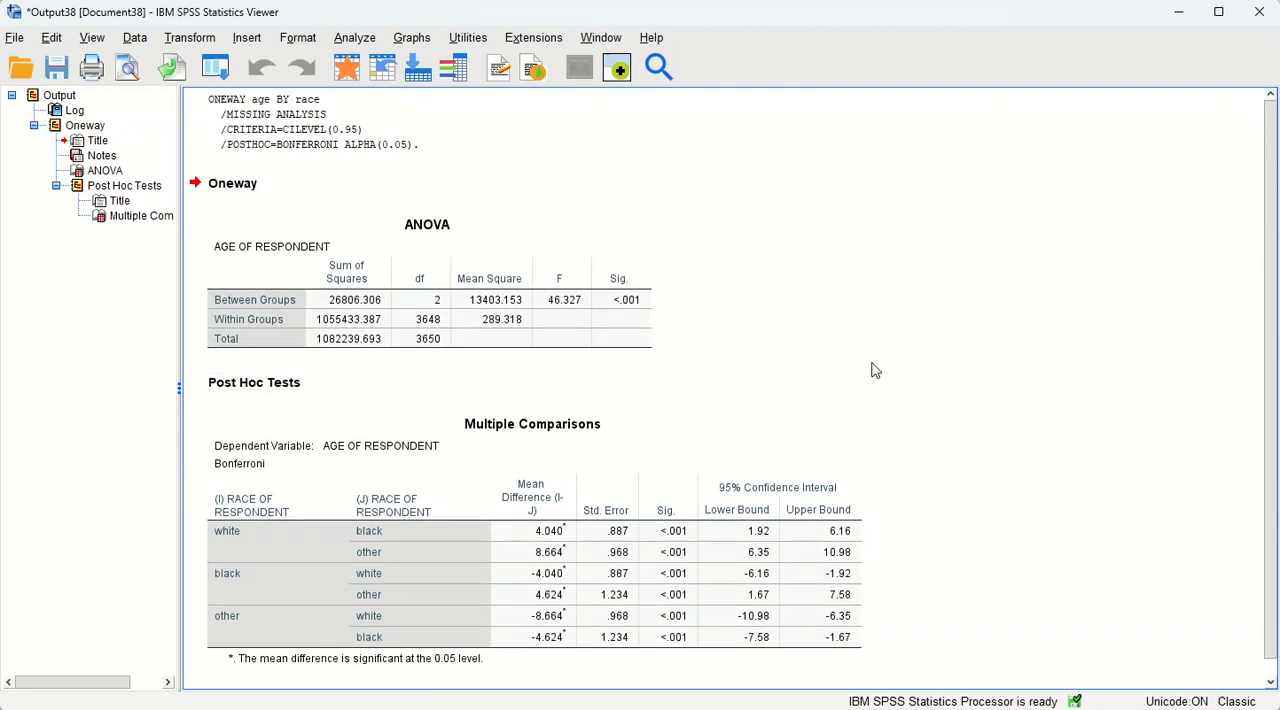